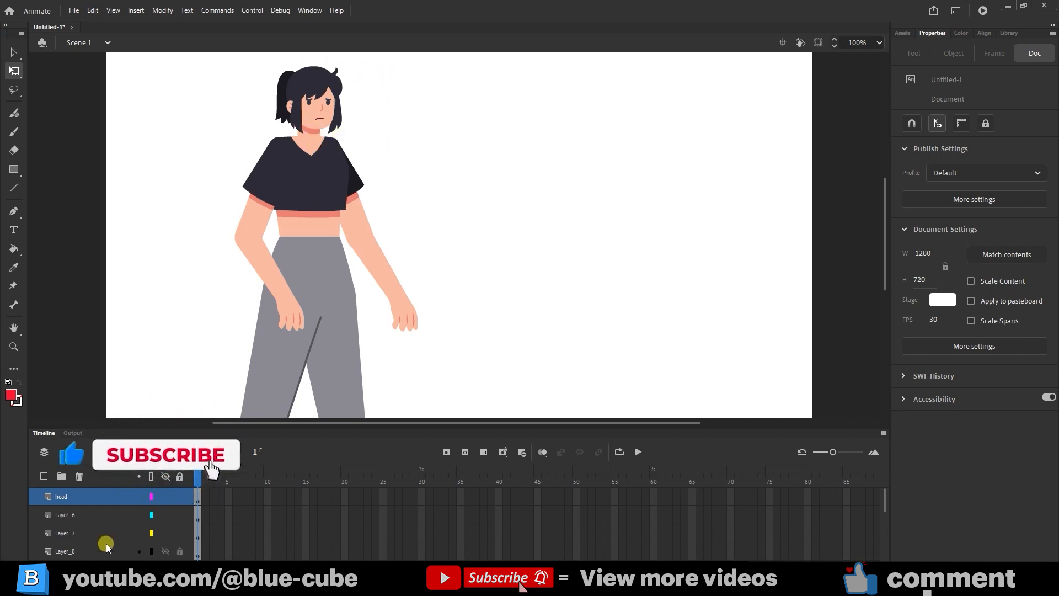
- Select the head symbol and everything on stage to scale the character up
left_click(308, 186)
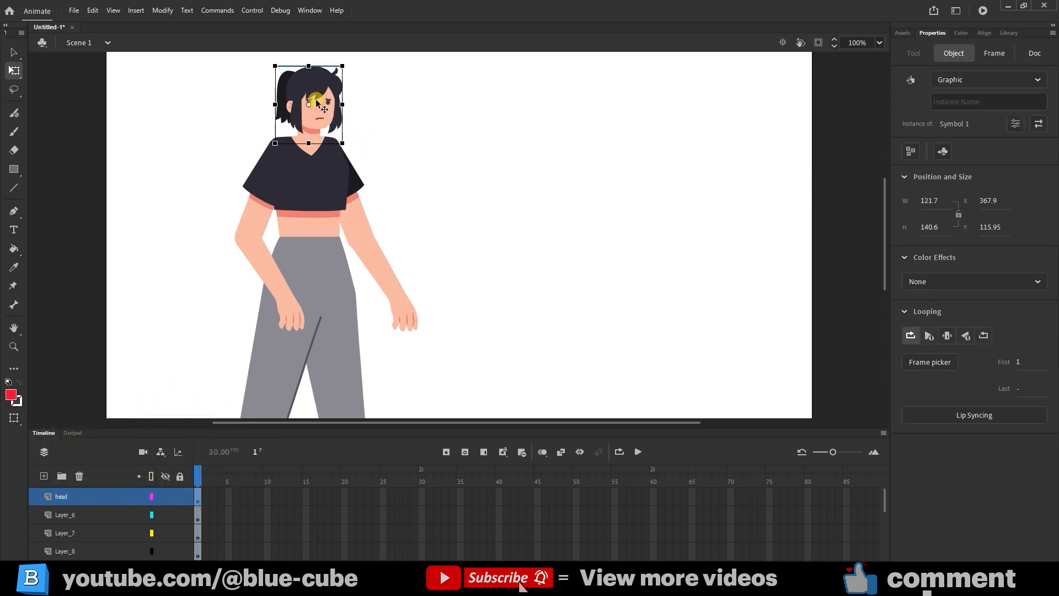
mouse_move(368, 121)
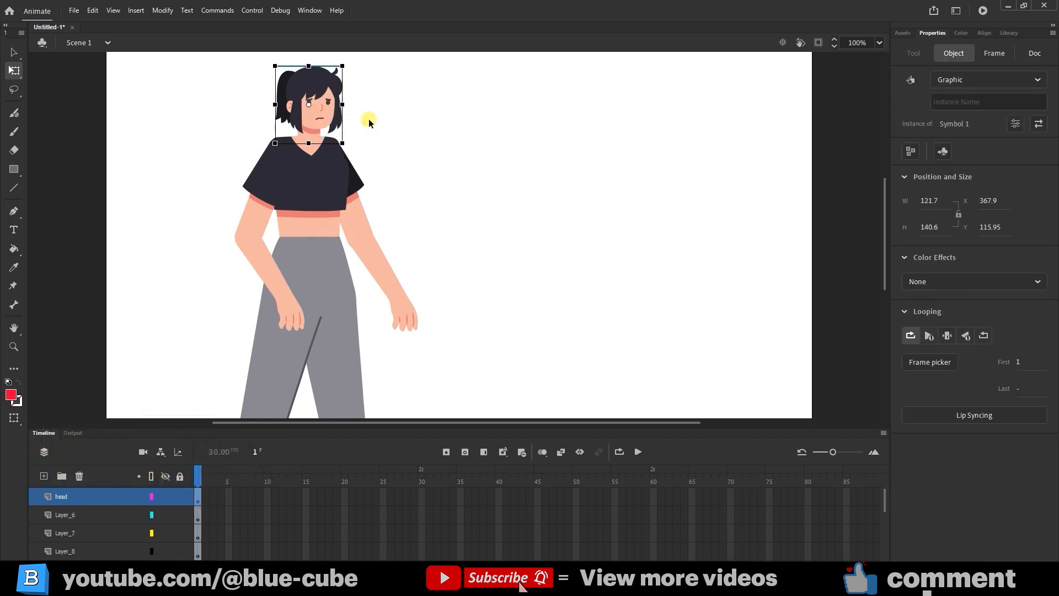
key("ctrl+a")
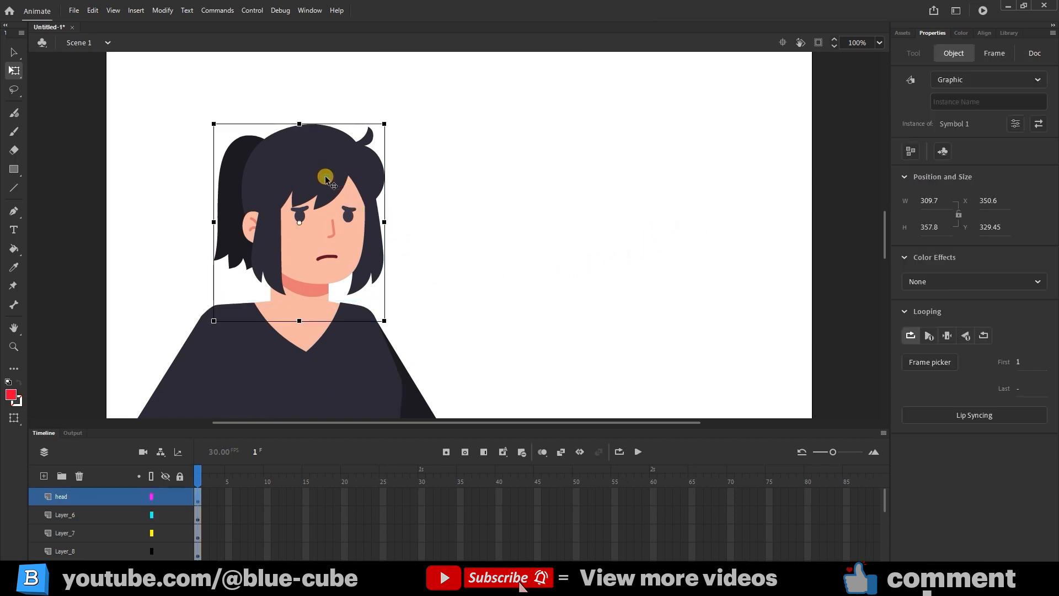
mouse_move(331, 246)
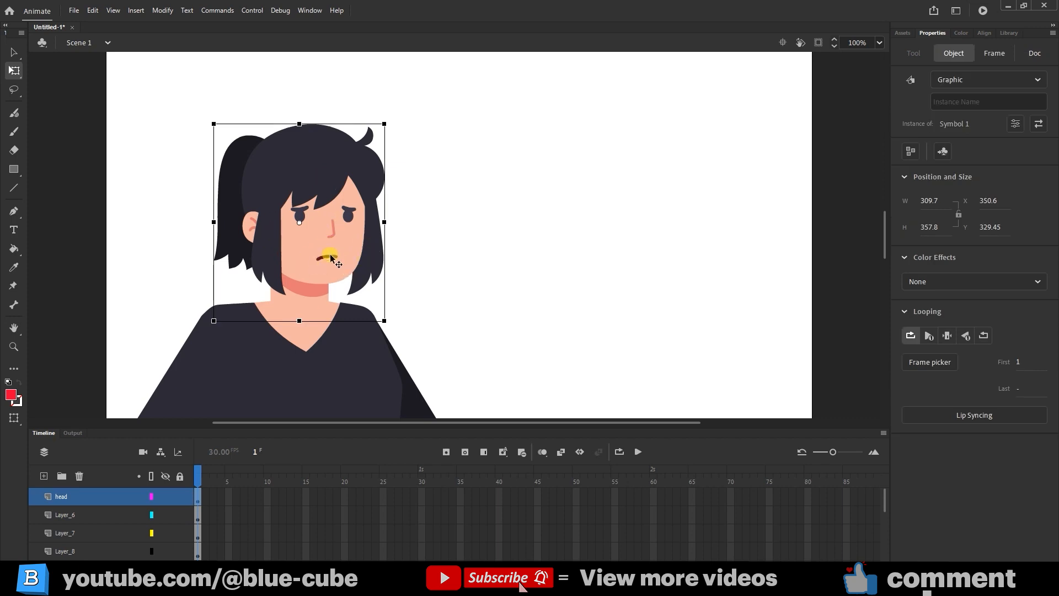
- Enter the head symbol, select the frowning mouth line and delete it
double_click(331, 260)
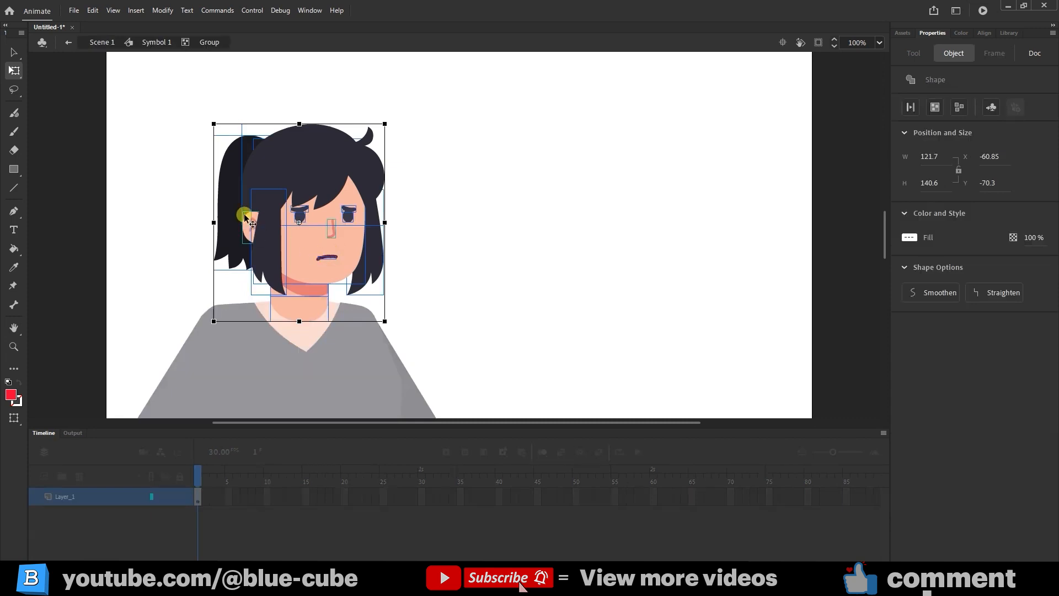
mouse_move(371, 257)
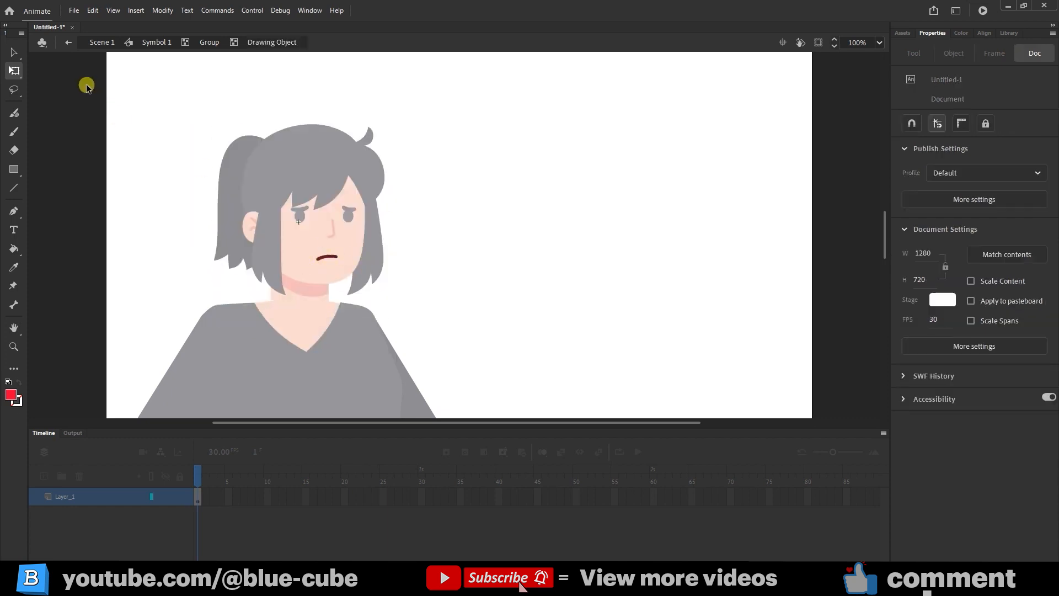
mouse_move(352, 244)
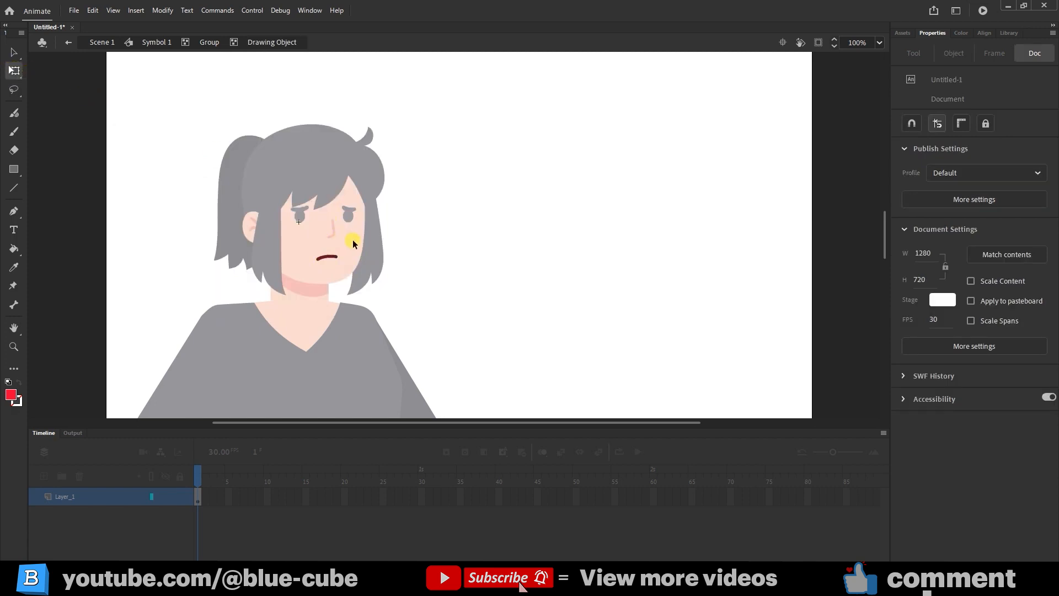
left_click(327, 257)
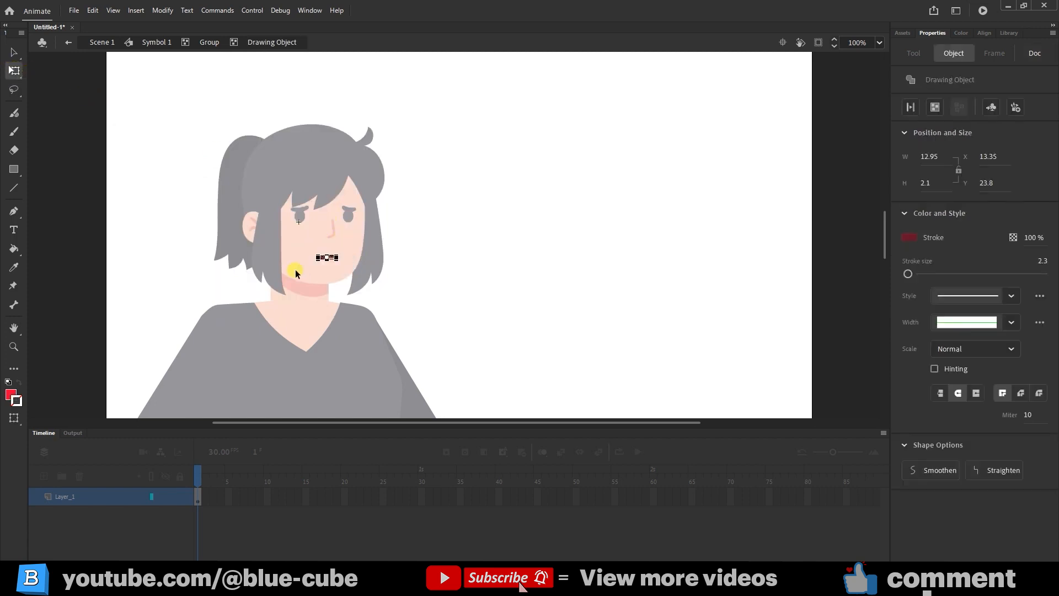
left_click(1034, 53)
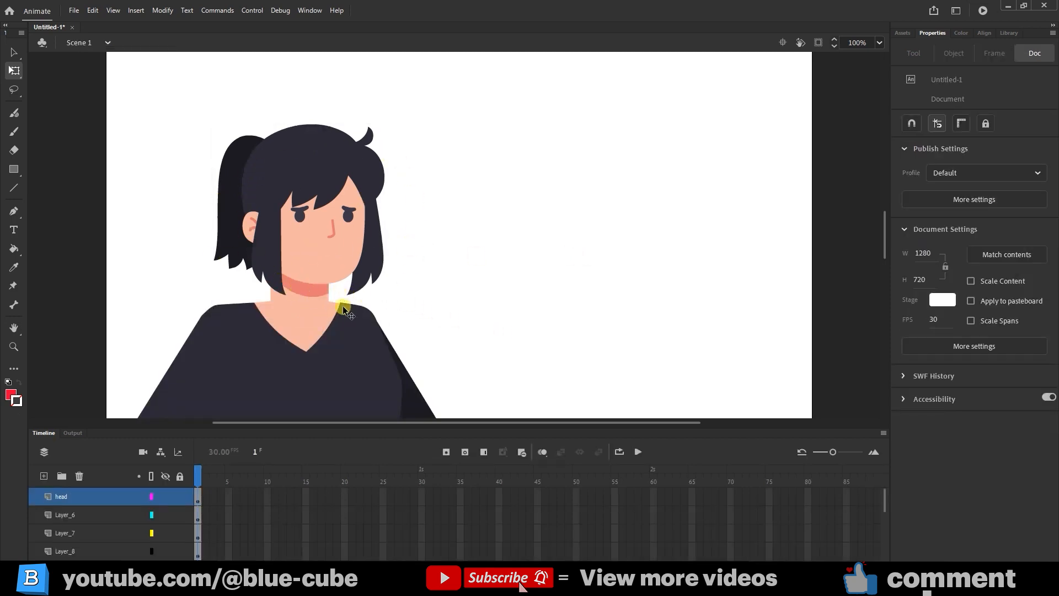
mouse_move(431, 268)
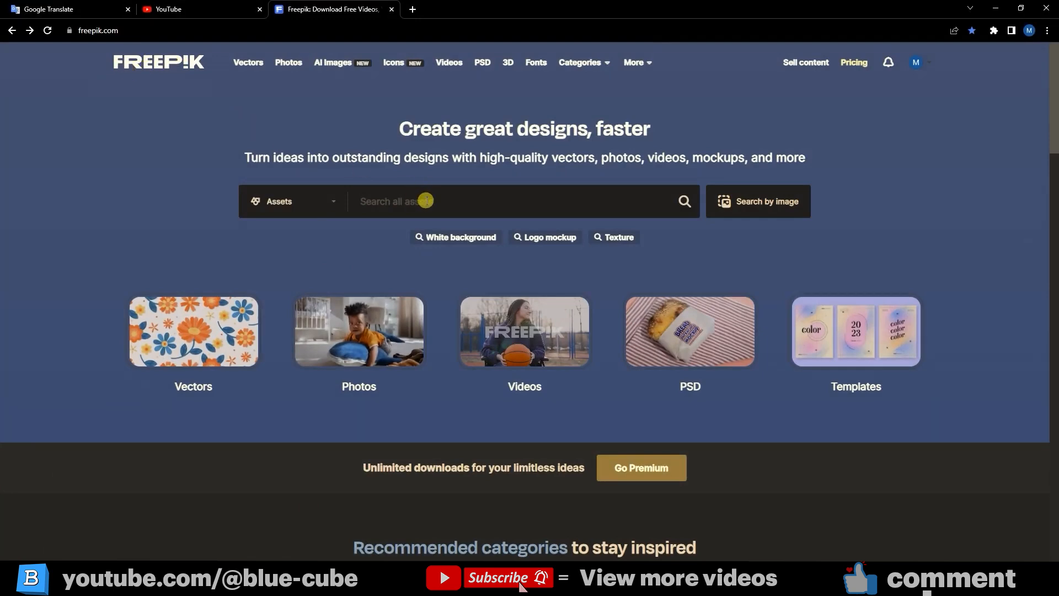
- Search Freepik for 'Mouth' and filter the results to free assets
type("Mouth")
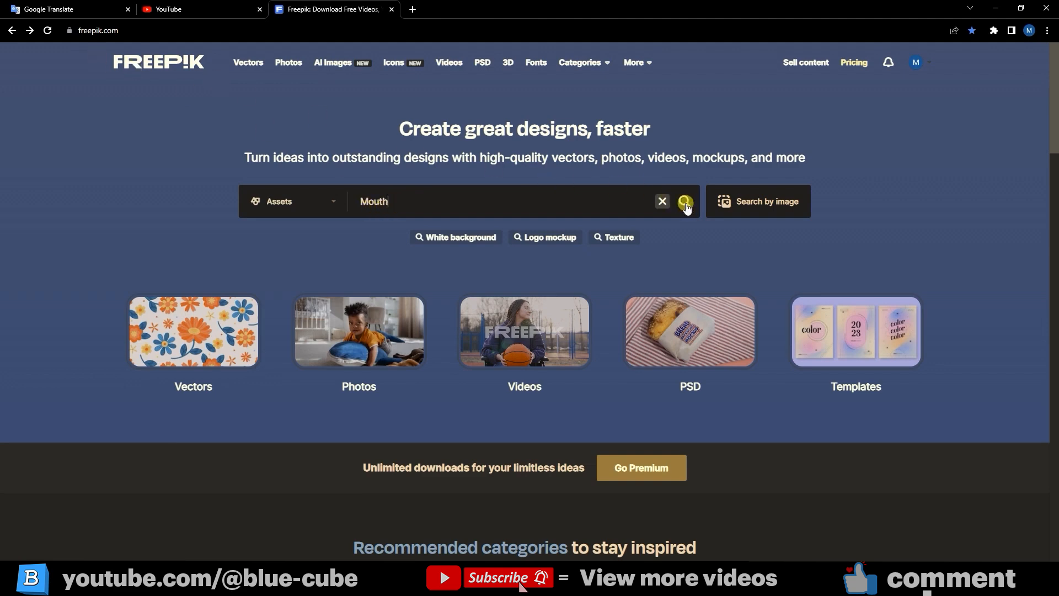
left_click(685, 202)
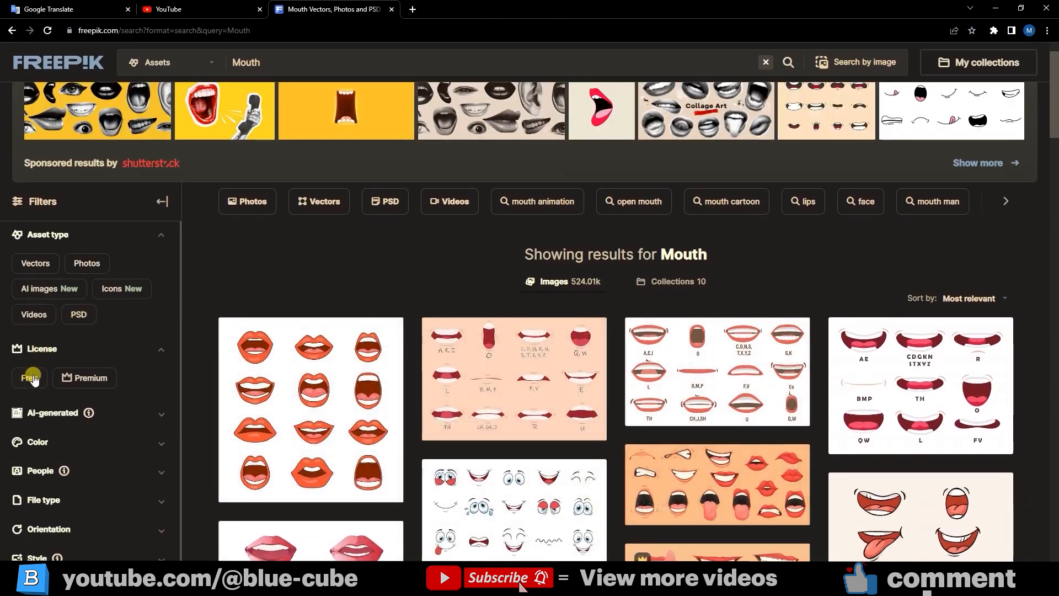
left_click(28, 377)
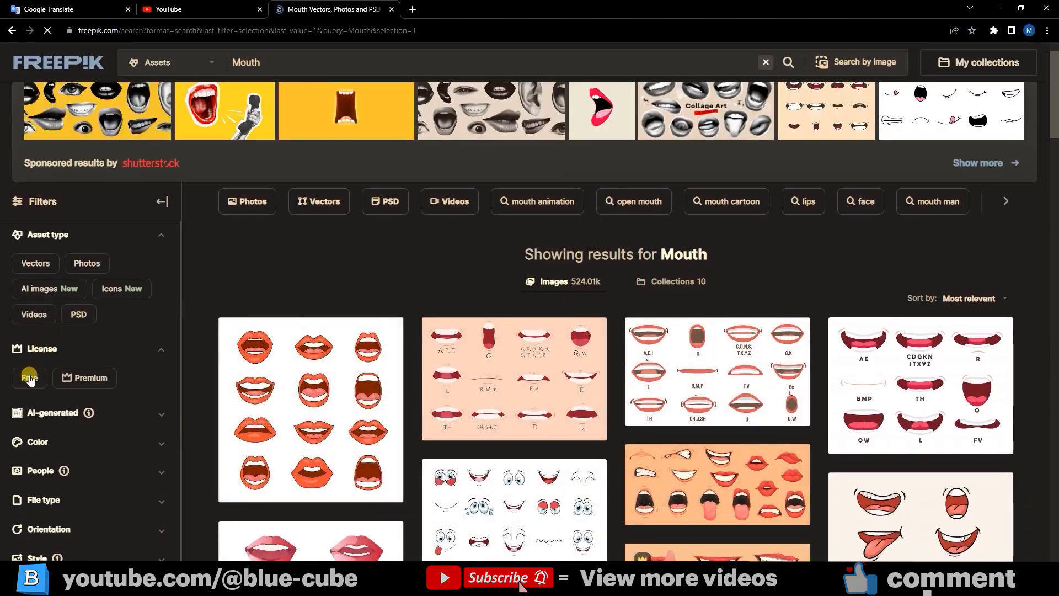
left_click(29, 377)
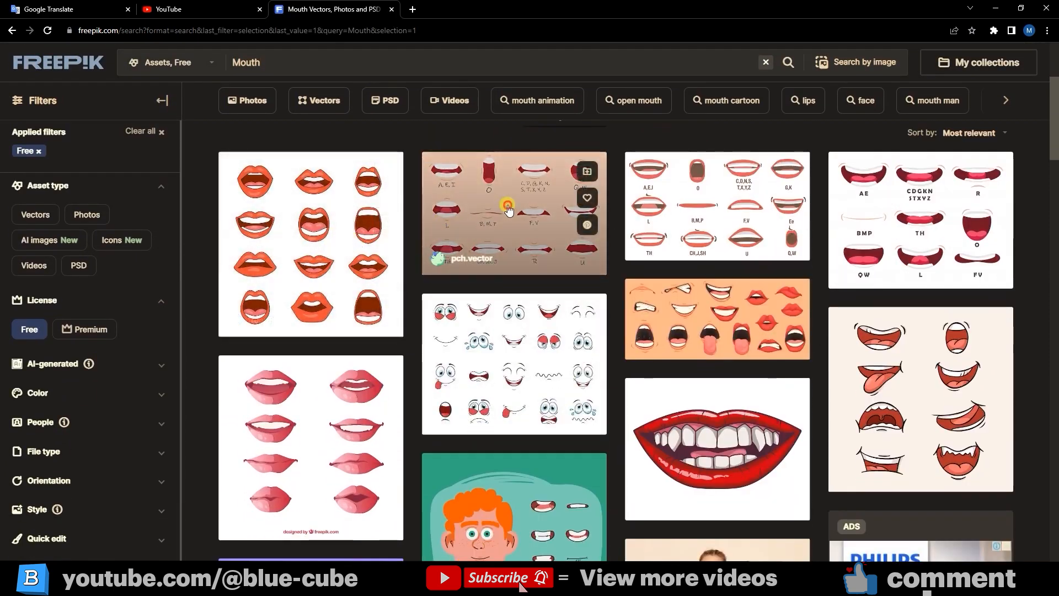
- Preview the mouth sync flat vector set, then close the preview
left_click(514, 213)
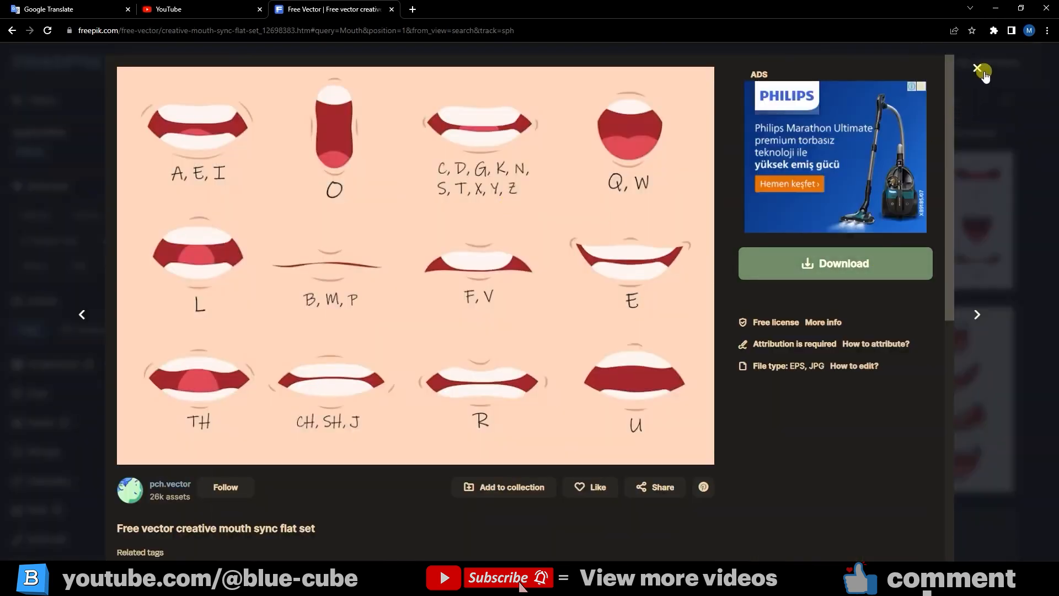
left_click(976, 69)
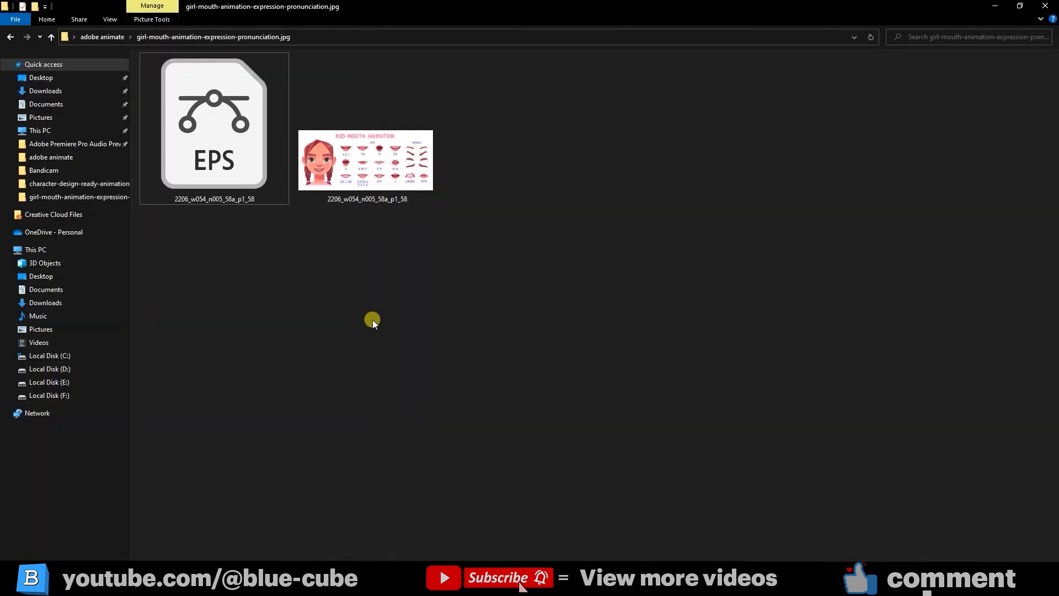
mouse_move(400, 256)
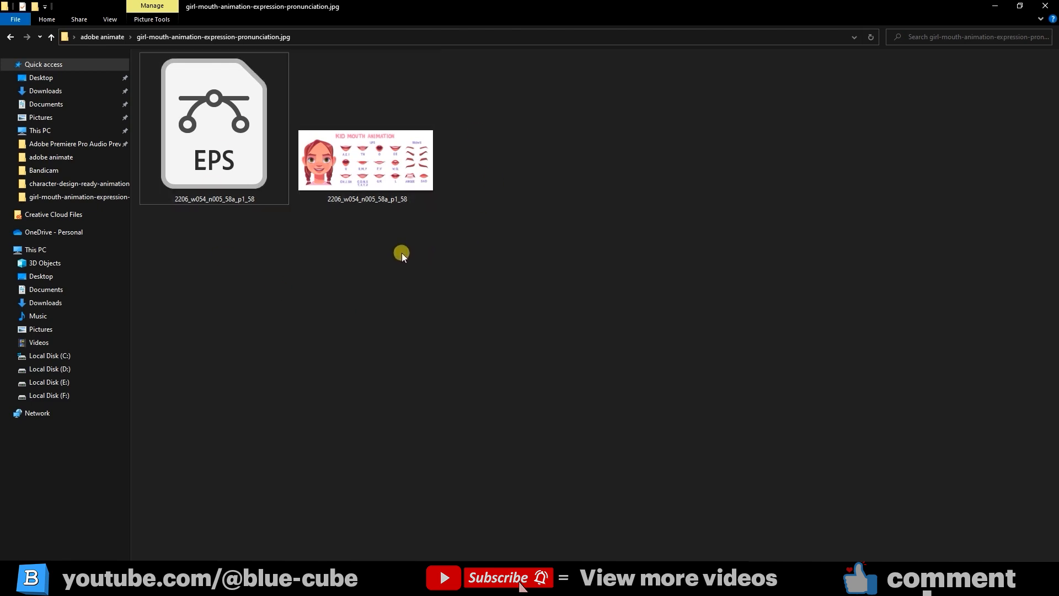
mouse_move(262, 230)
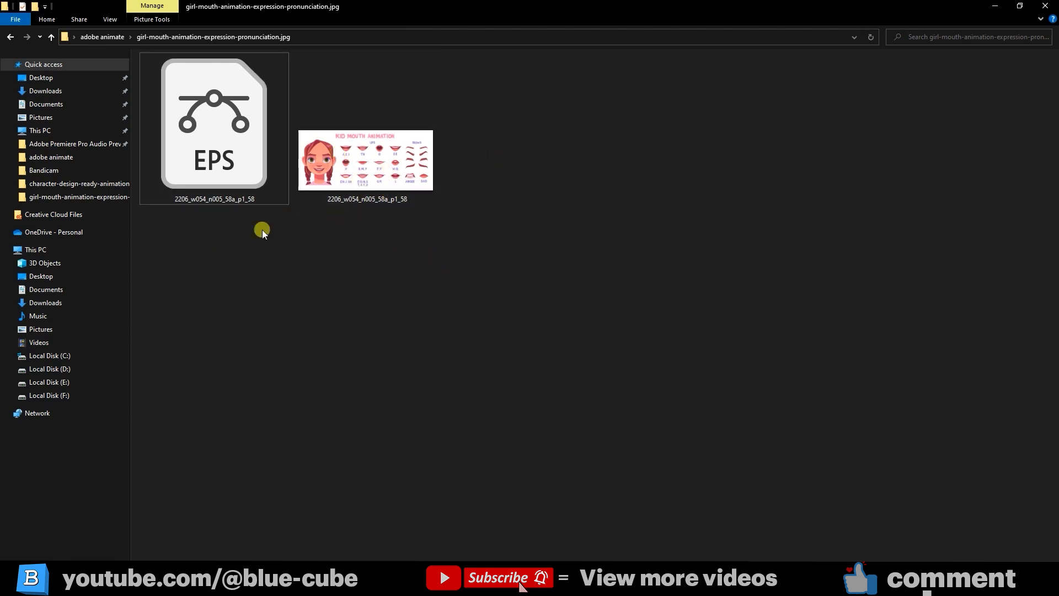
mouse_move(256, 165)
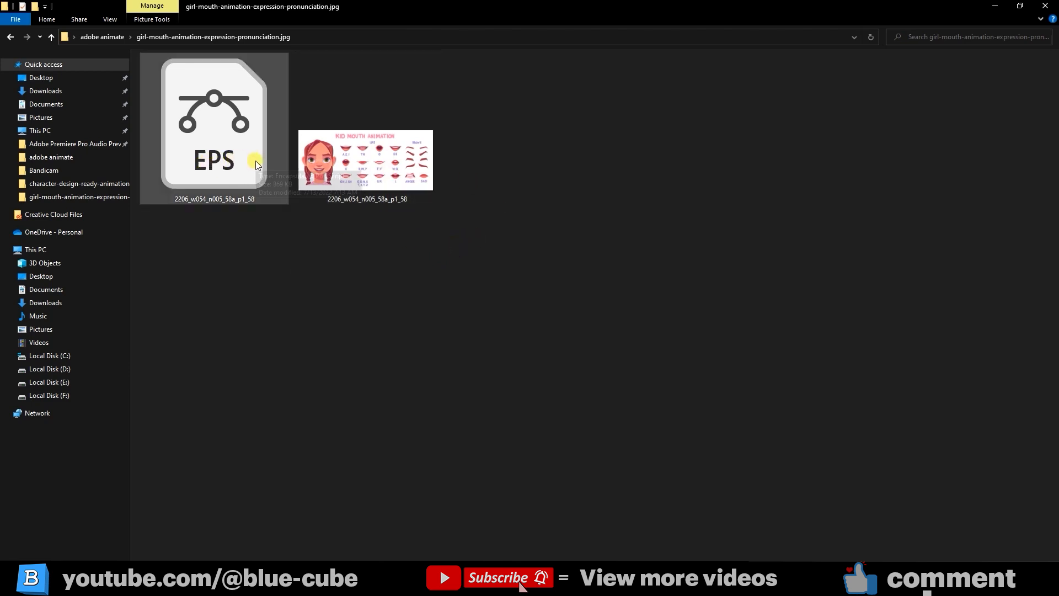
mouse_move(199, 118)
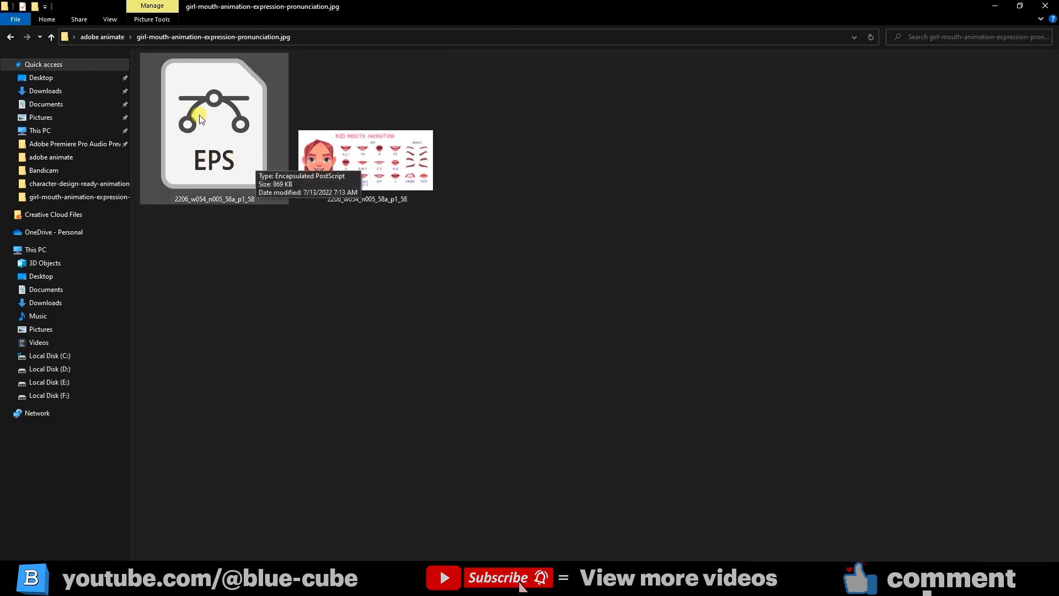
mouse_move(229, 142)
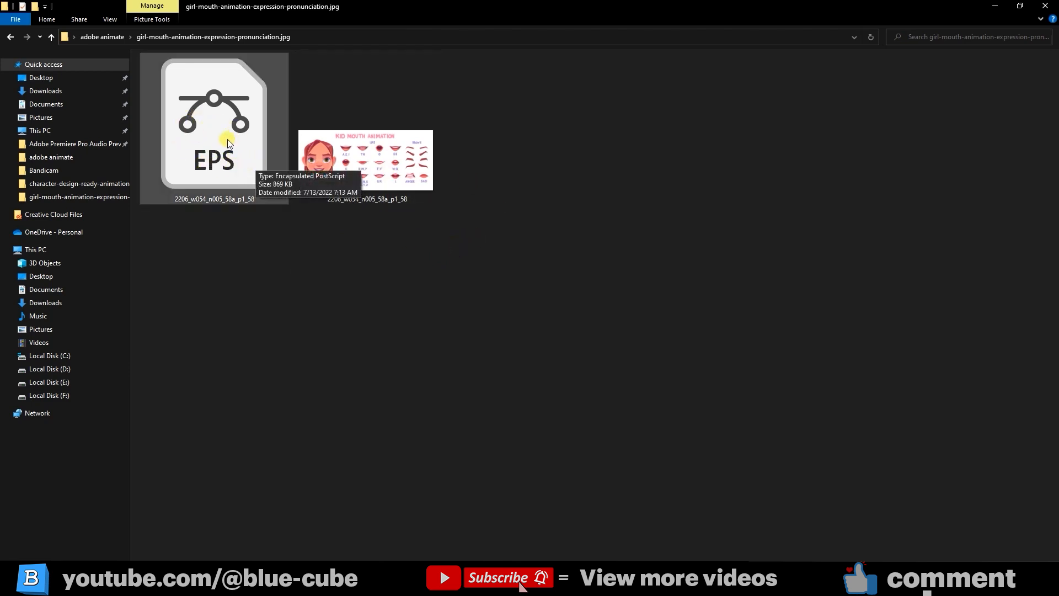
mouse_move(191, 147)
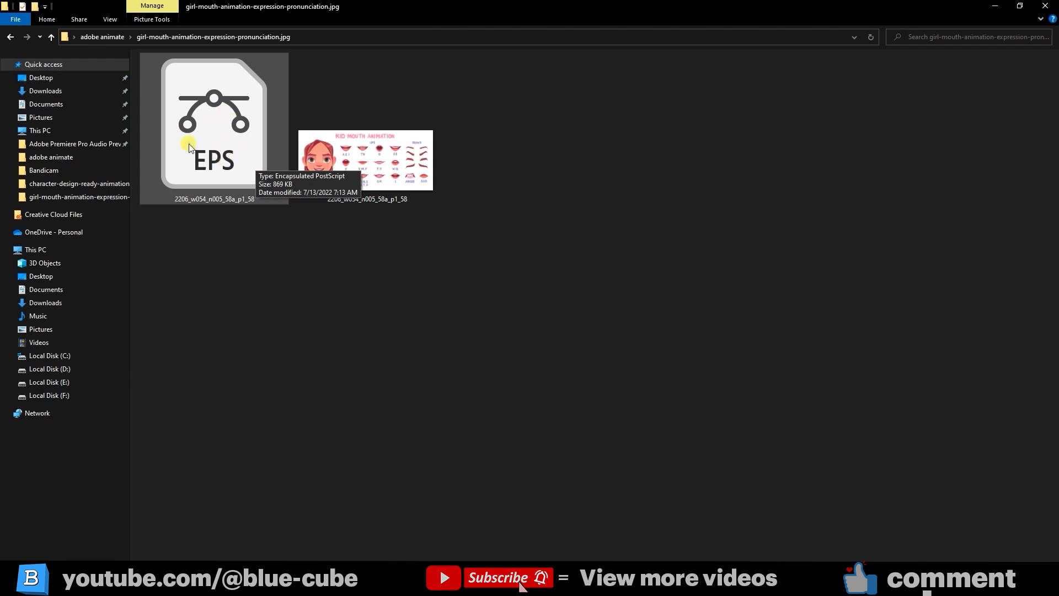
- Launch the downloaded EPS mouth animation file in Adobe Illustrator
double_click(213, 121)
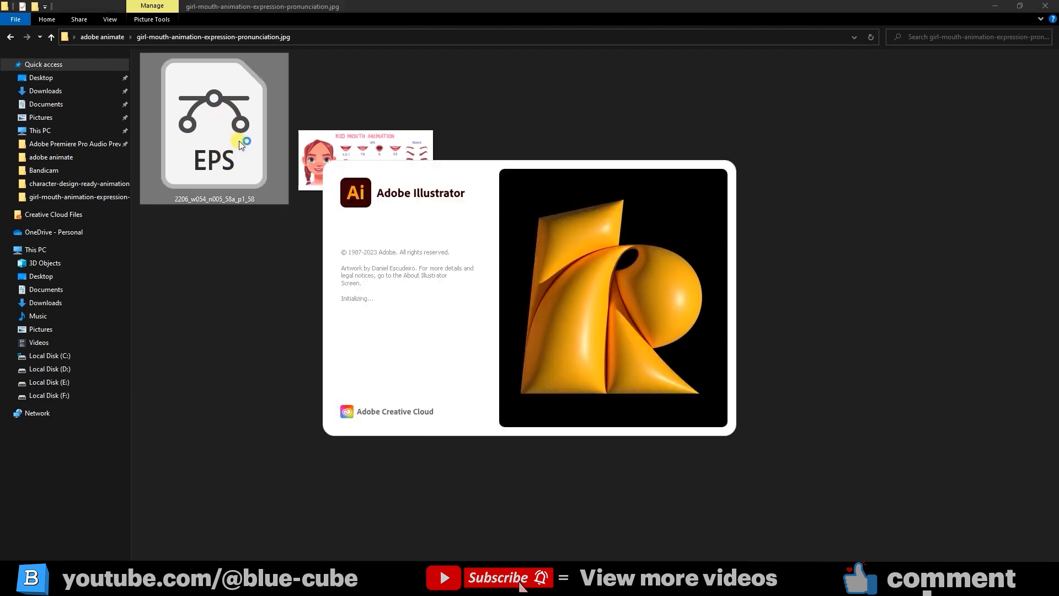
mouse_move(620, 325)
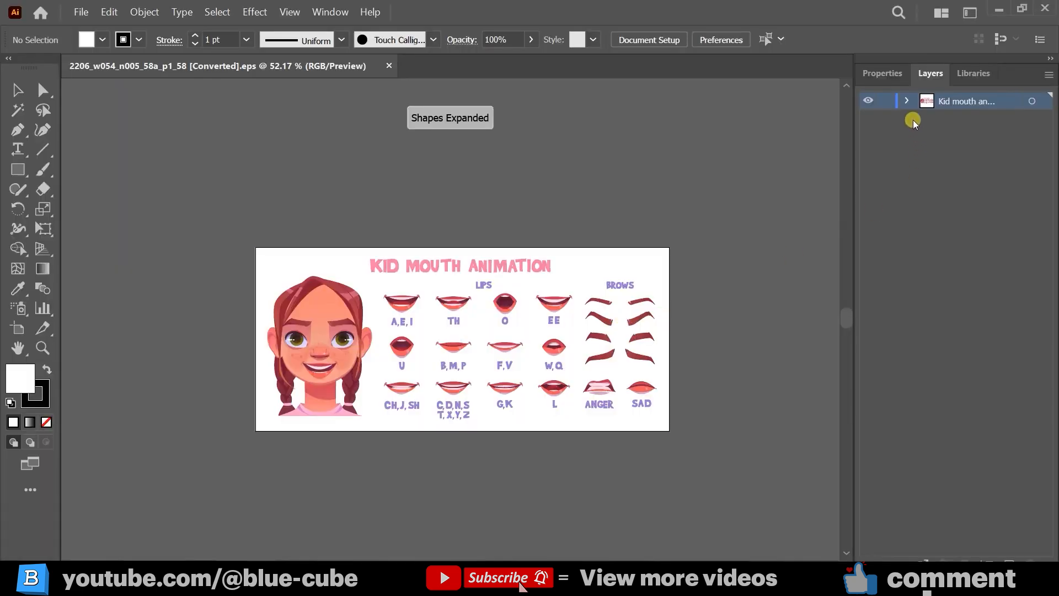
- Expand the nested layer groups down to the lip shapes and select the lips group
left_click(906, 100)
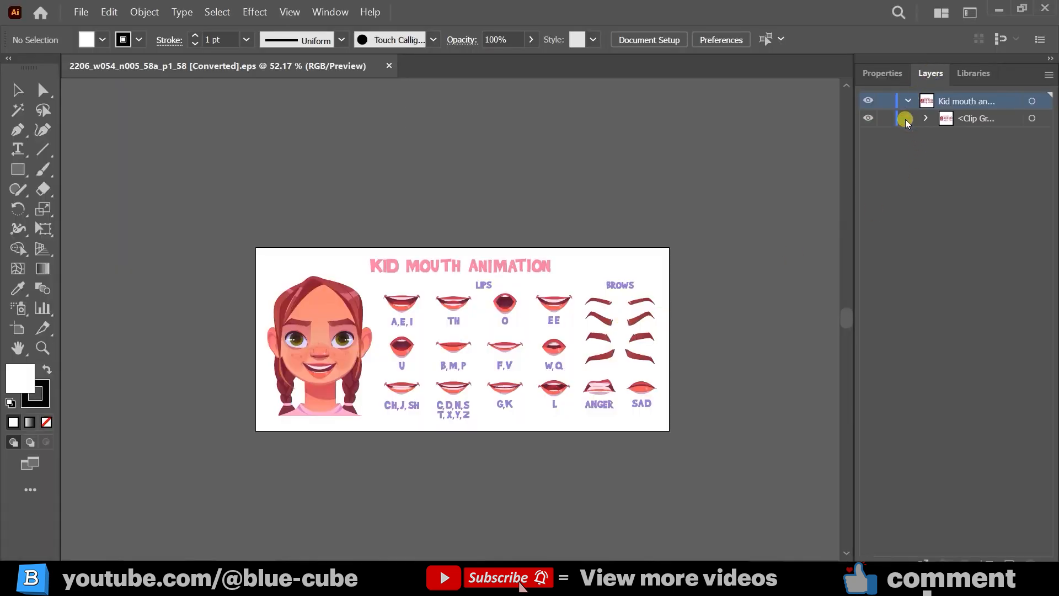
left_click(927, 118)
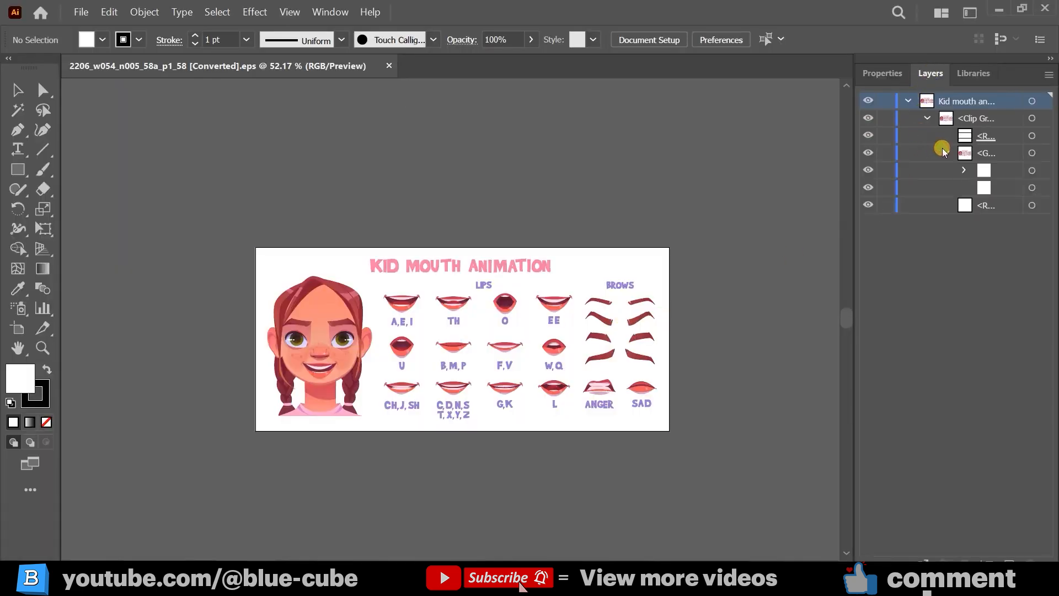
left_click(946, 153)
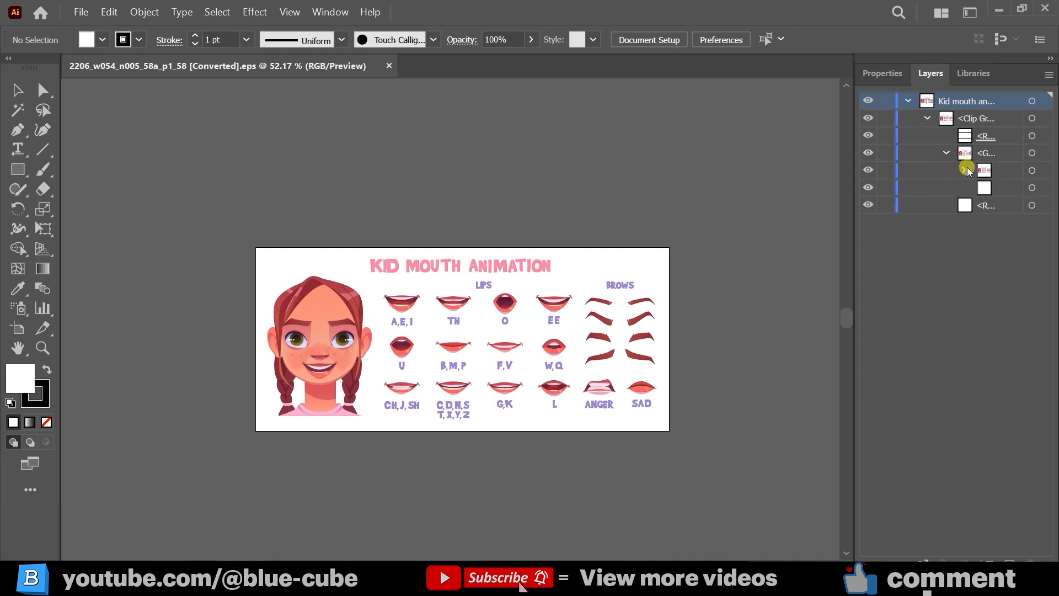
left_click(965, 169)
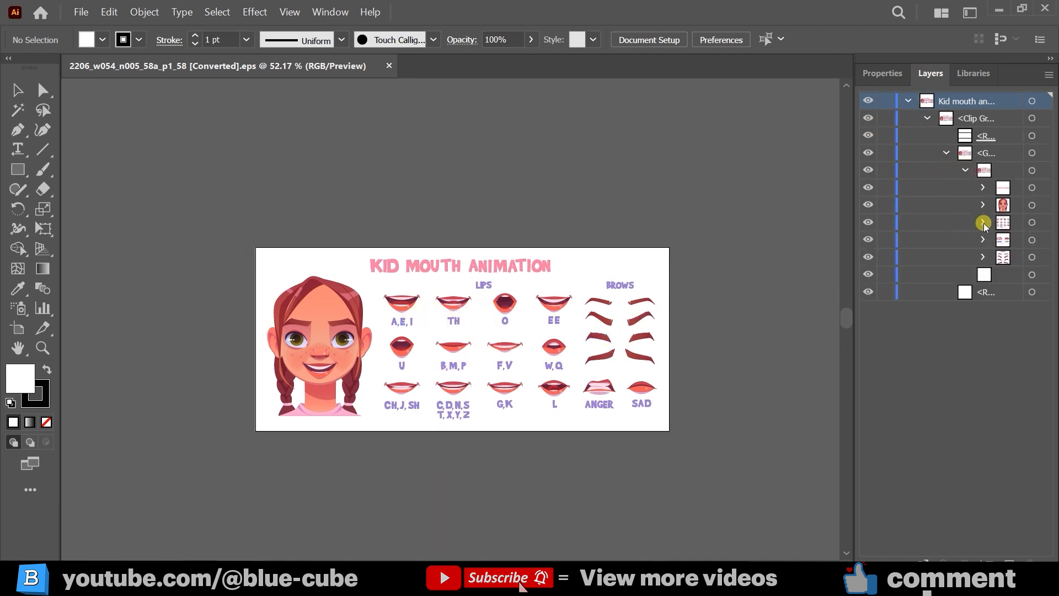
left_click(983, 222)
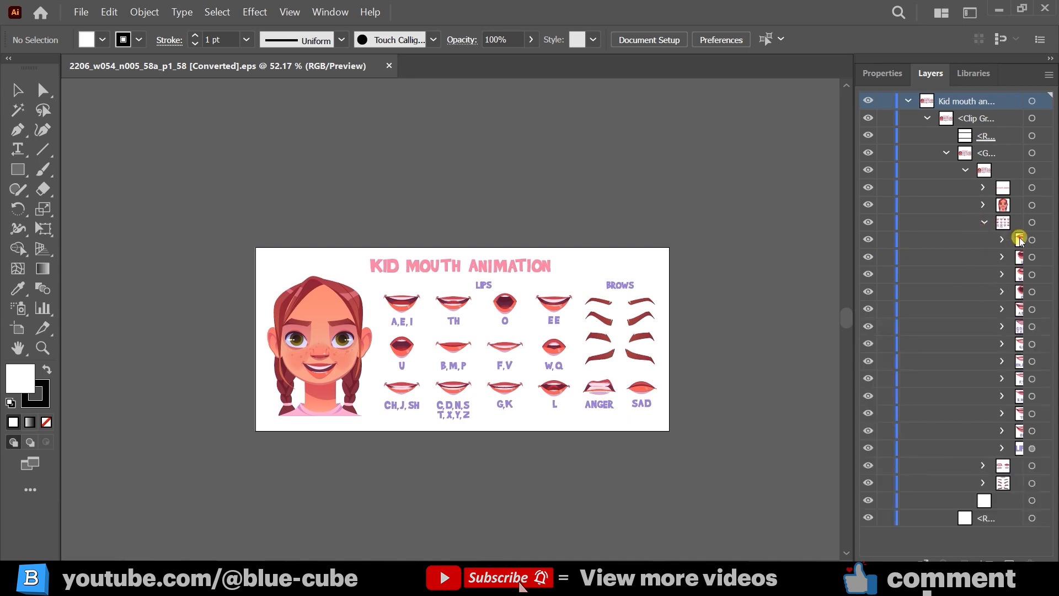
mouse_move(1024, 377)
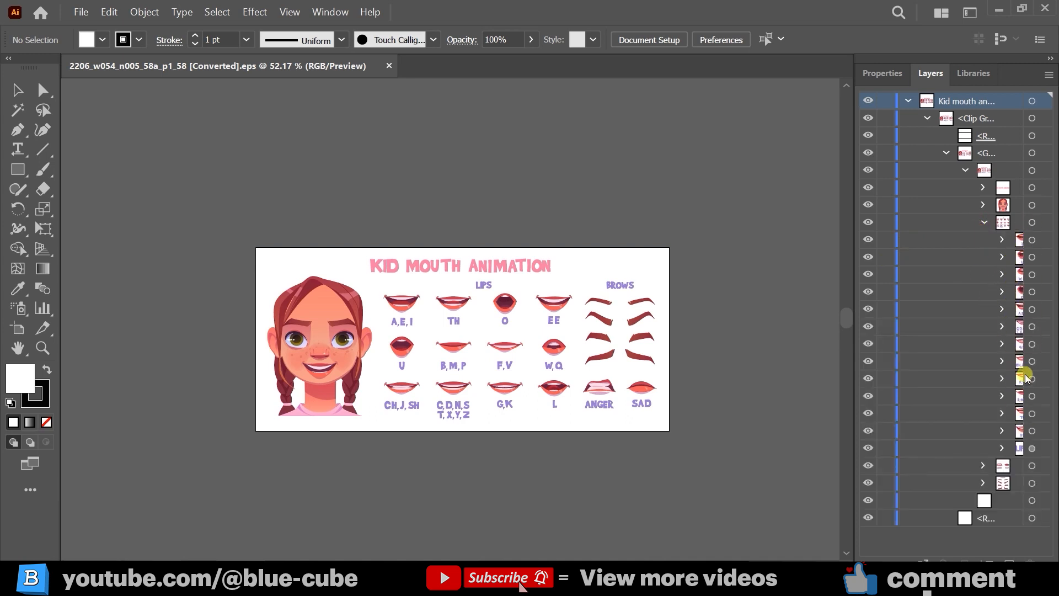
mouse_move(1023, 227)
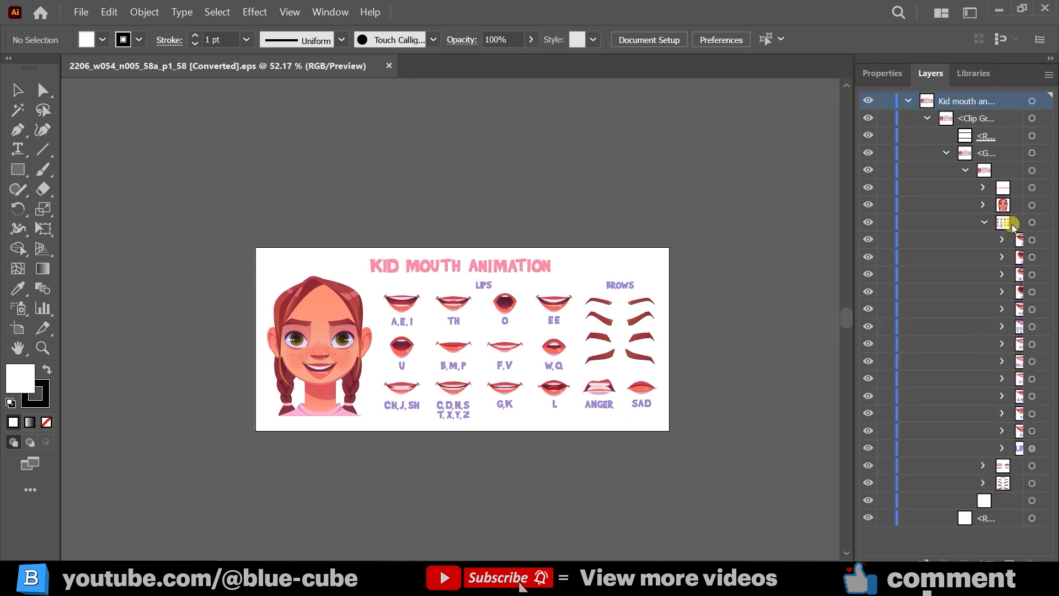
left_click(1032, 223)
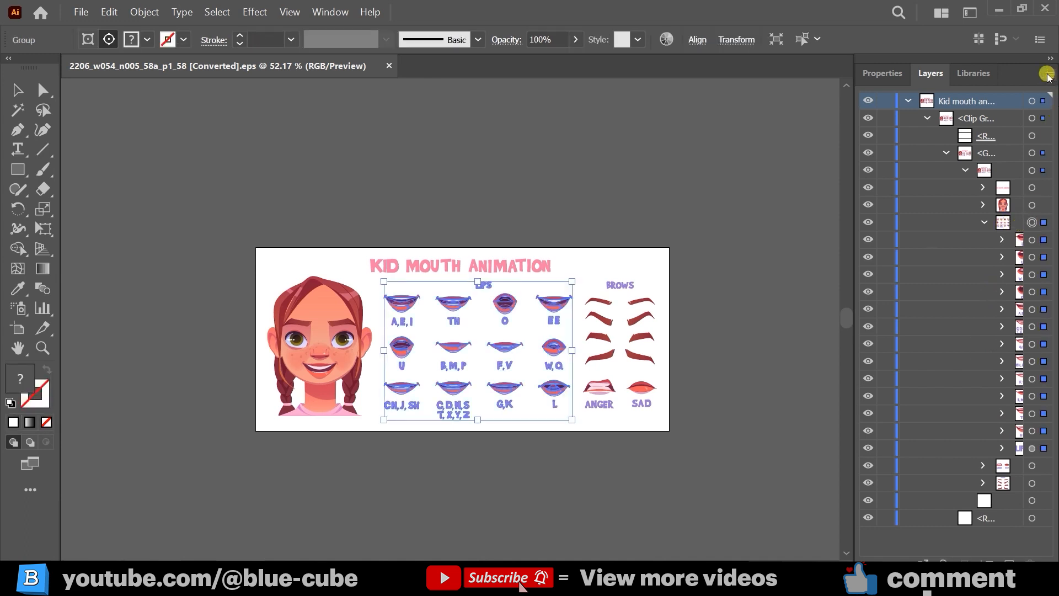
- Move the lips group out of Layer 2 via the Layers menu, collapse Layer 2 and select it
left_click(1047, 73)
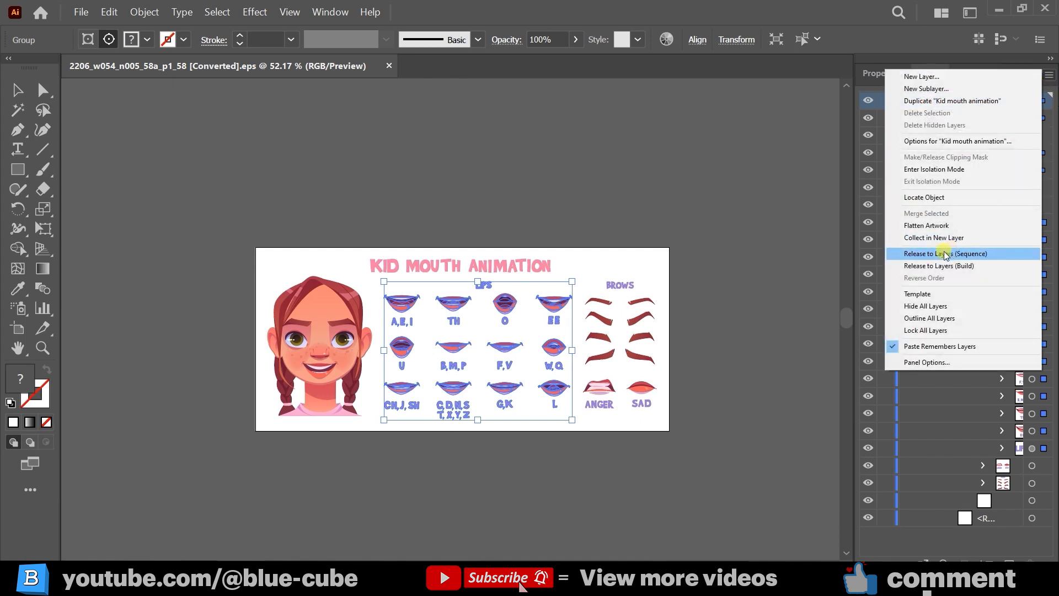
left_click(945, 253)
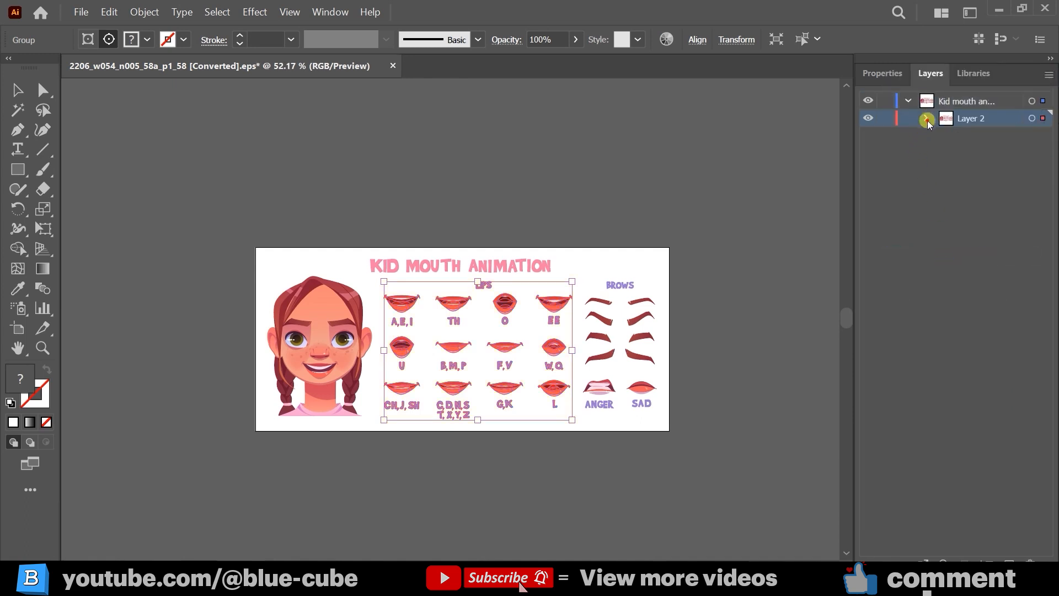
left_click(927, 119)
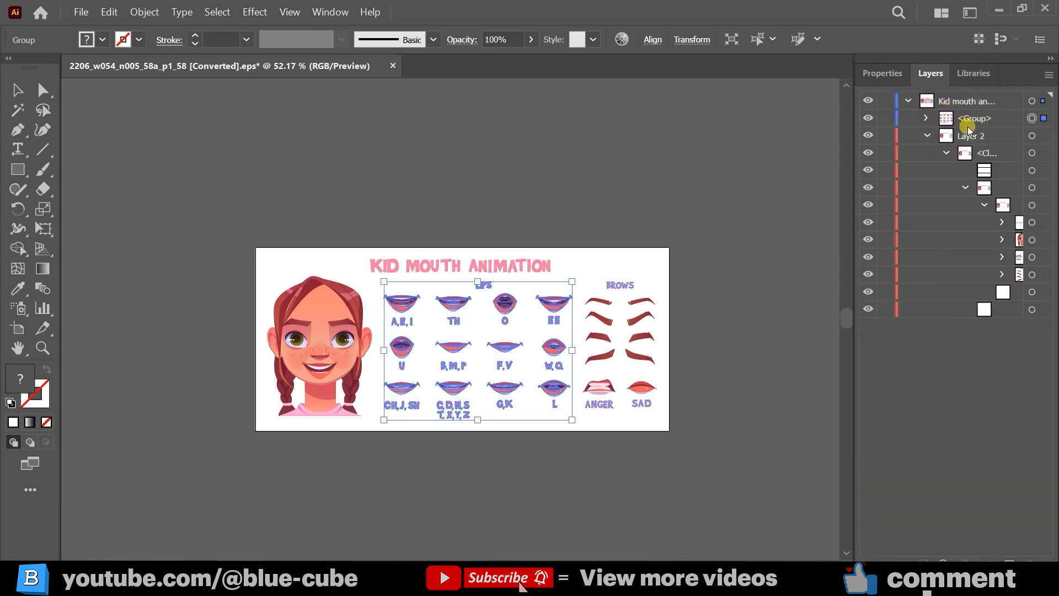
left_click(926, 135)
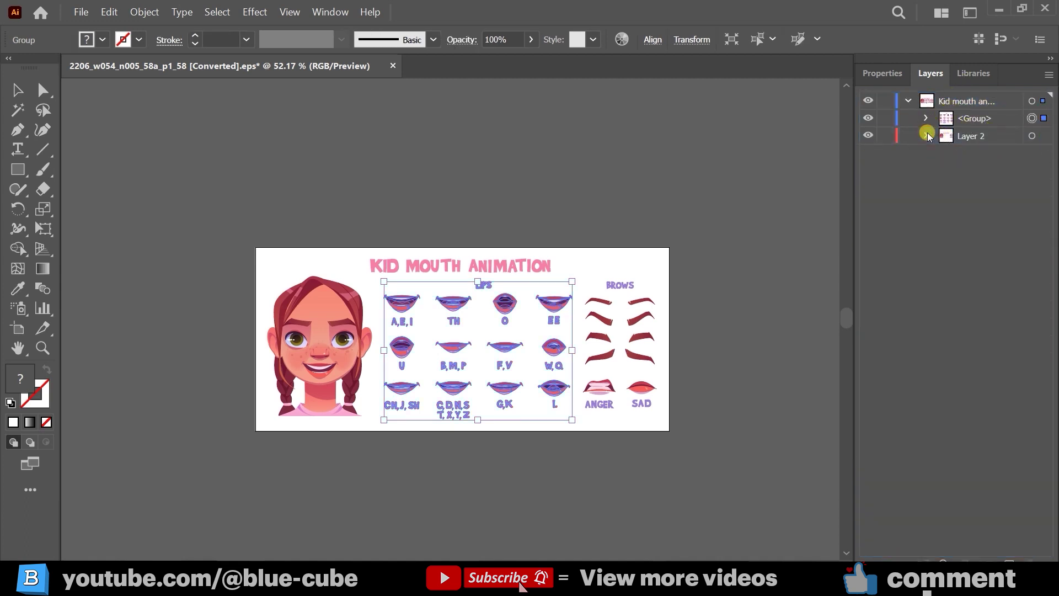
left_click(1032, 135)
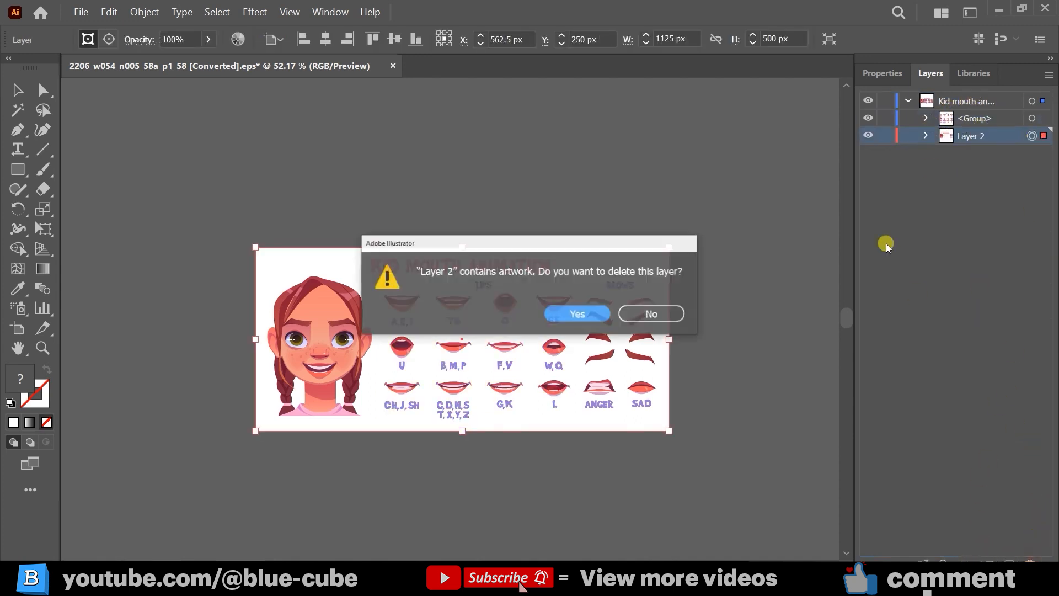
- Confirm deleting Layer 2, leaving only the labelled lips grid on the artboard
left_click(576, 314)
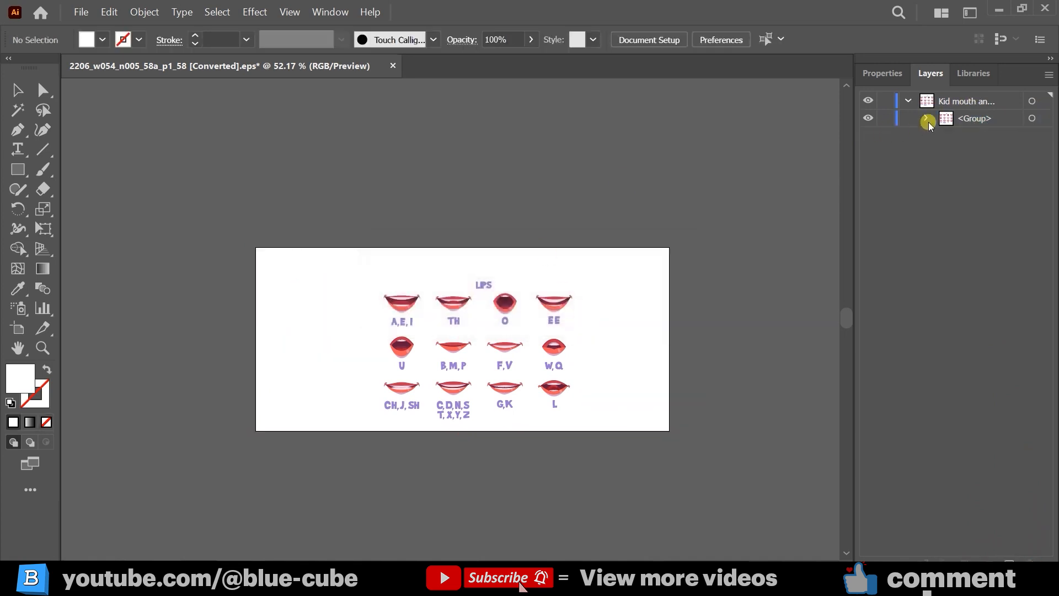
left_click(927, 119)
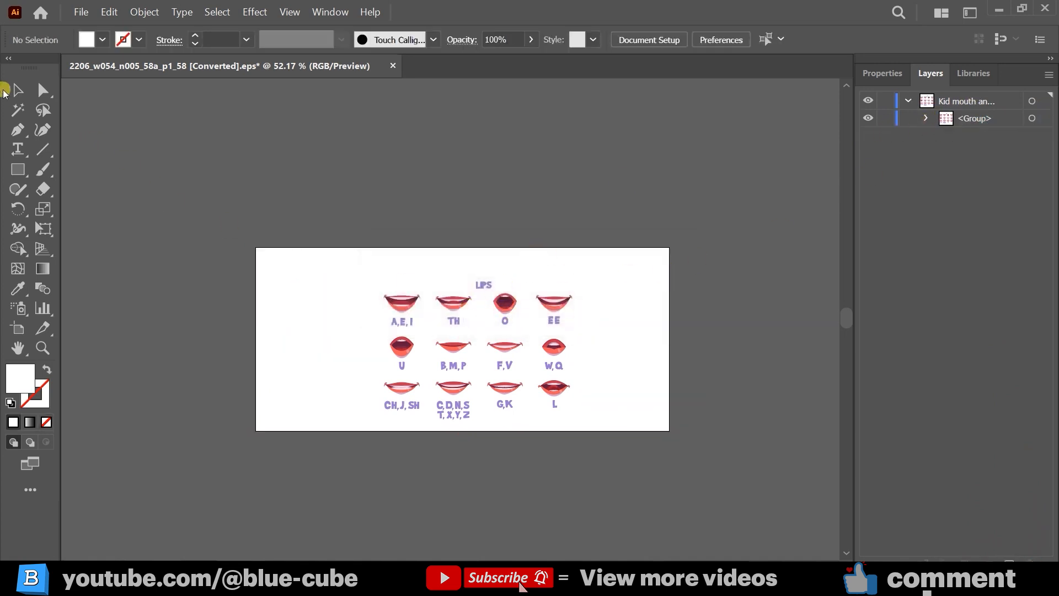
mouse_move(561, 326)
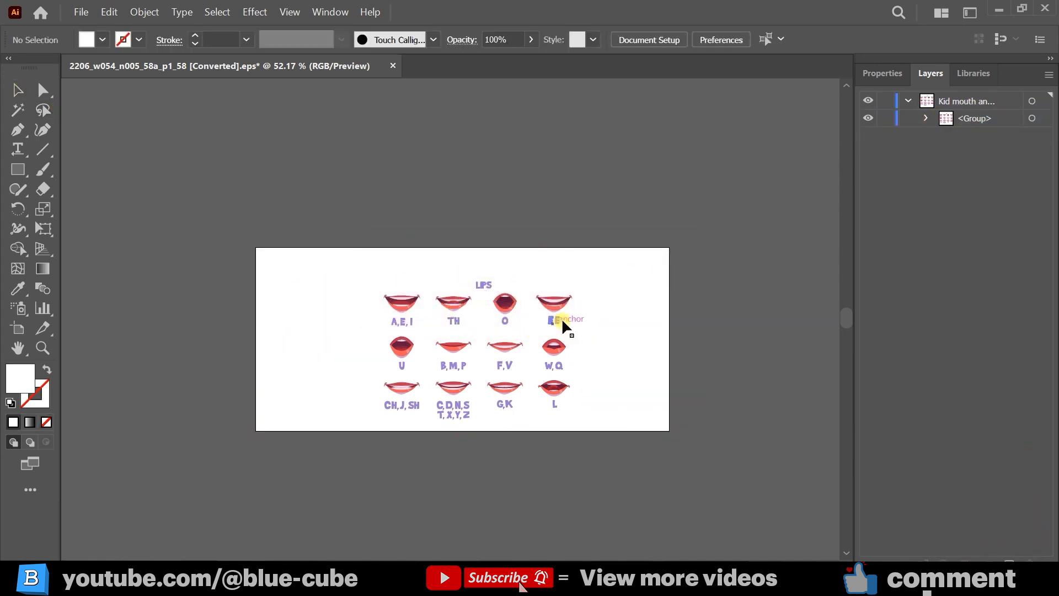
mouse_move(561, 333)
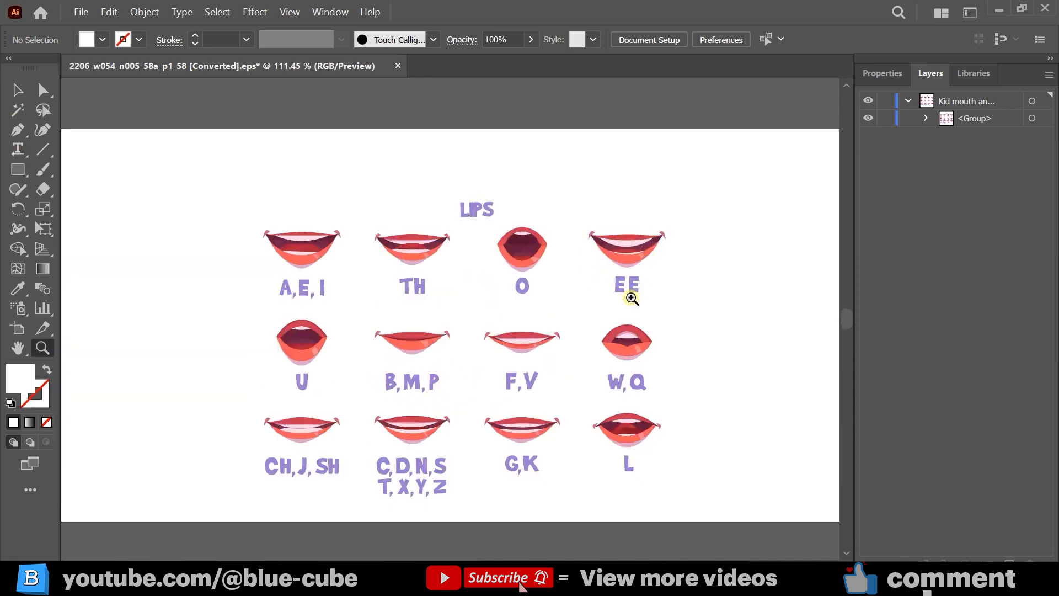
mouse_move(521, 298)
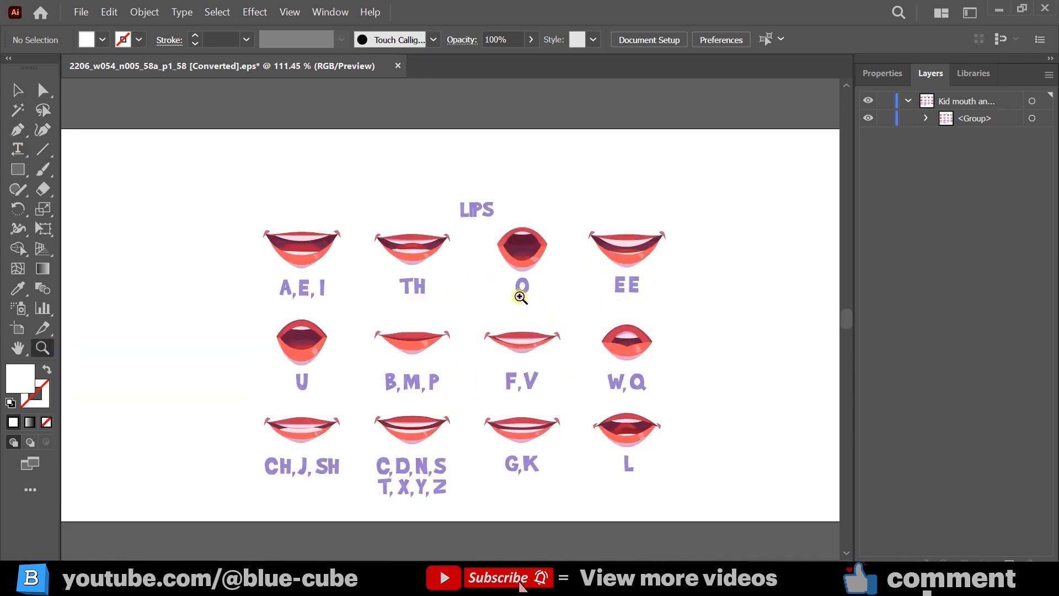
mouse_move(533, 256)
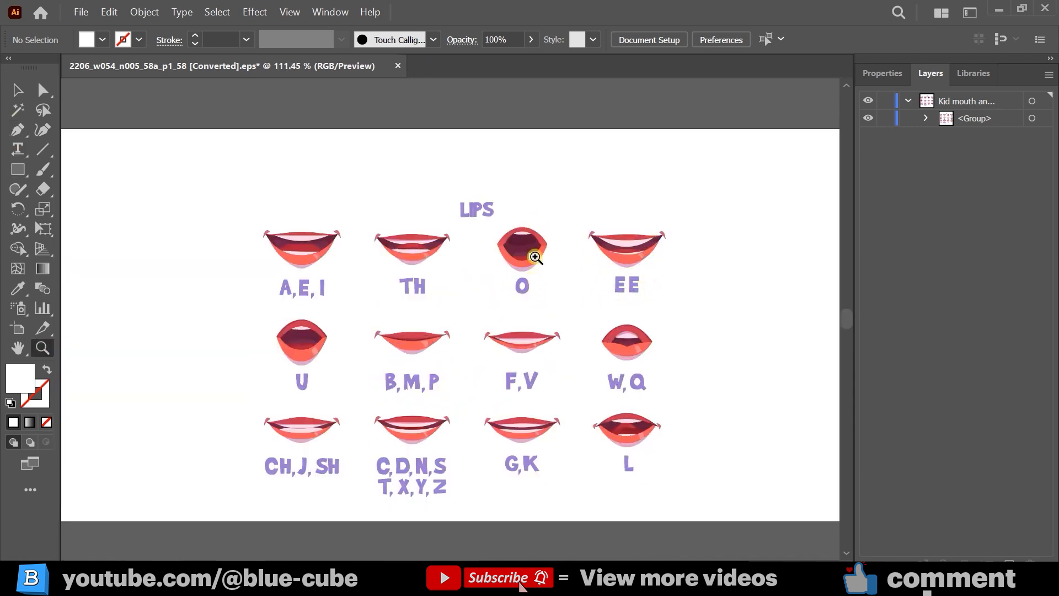
mouse_move(529, 344)
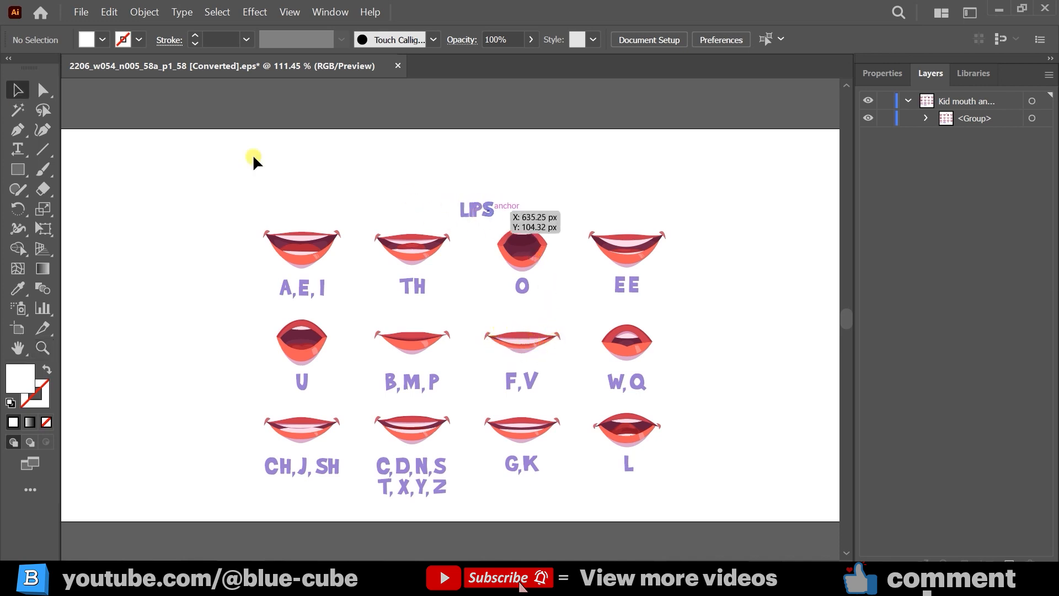
mouse_move(40, 90)
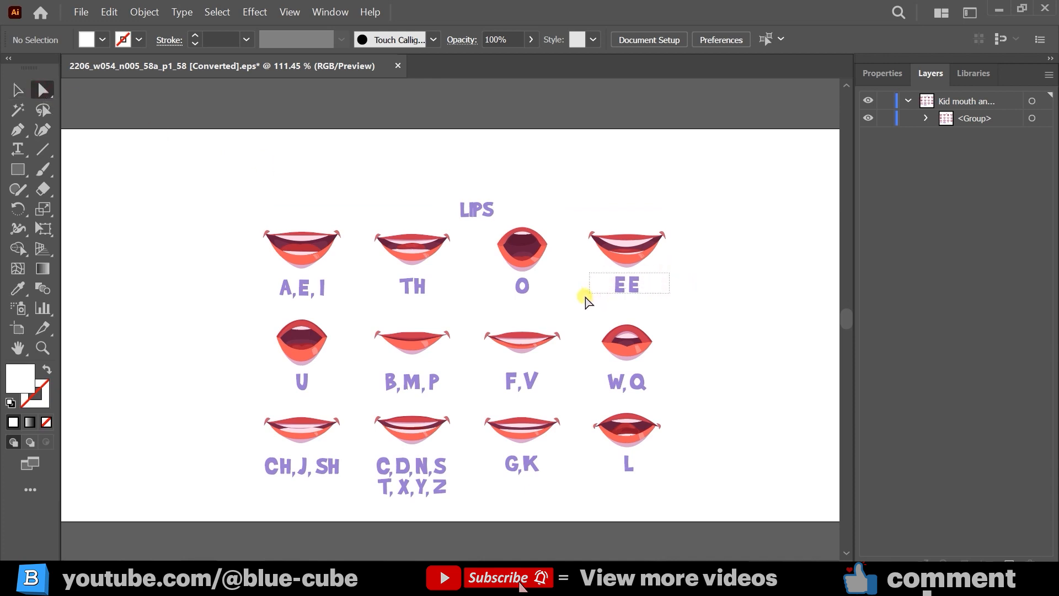
- Begin drag-selecting the phoneme letter labels beneath the mouth shapes
left_click(625, 284)
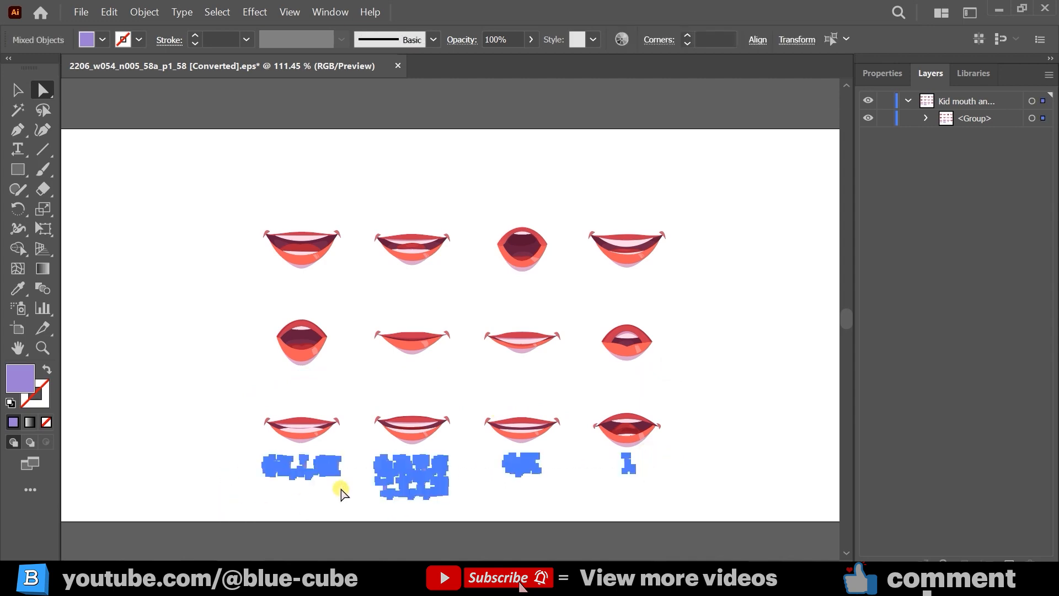
- Save the bare lips artwork as Illustrator file '55' in the adobe animate folder
left_click(79, 12)
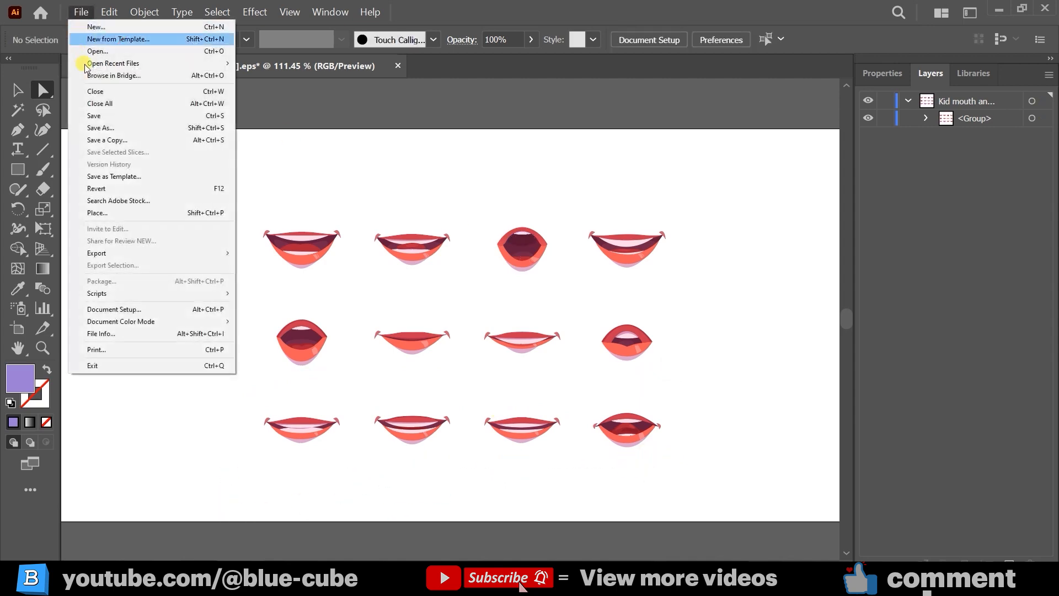
left_click(100, 127)
type("55")
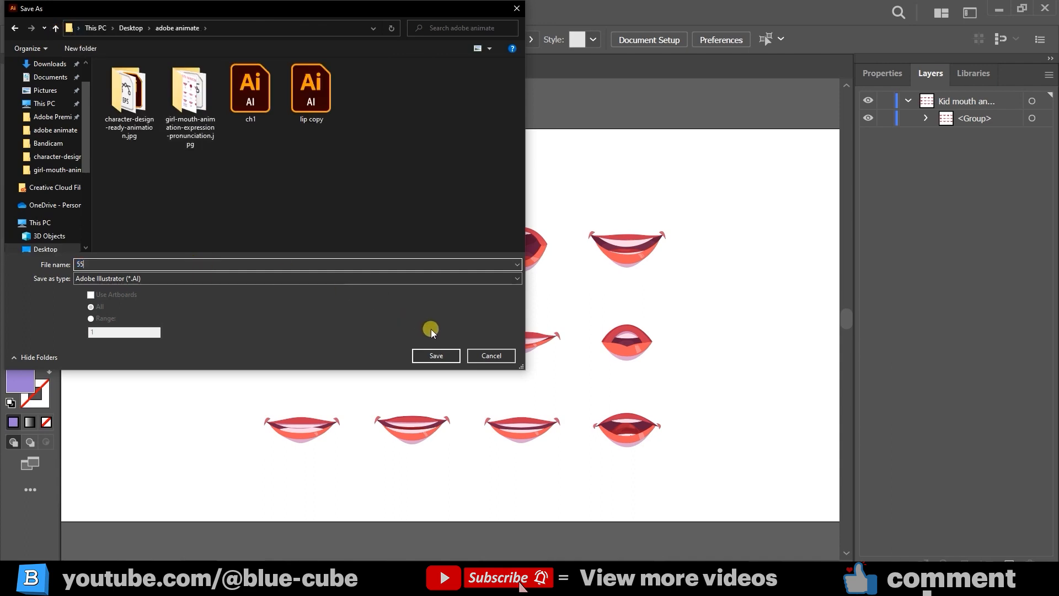
left_click(435, 356)
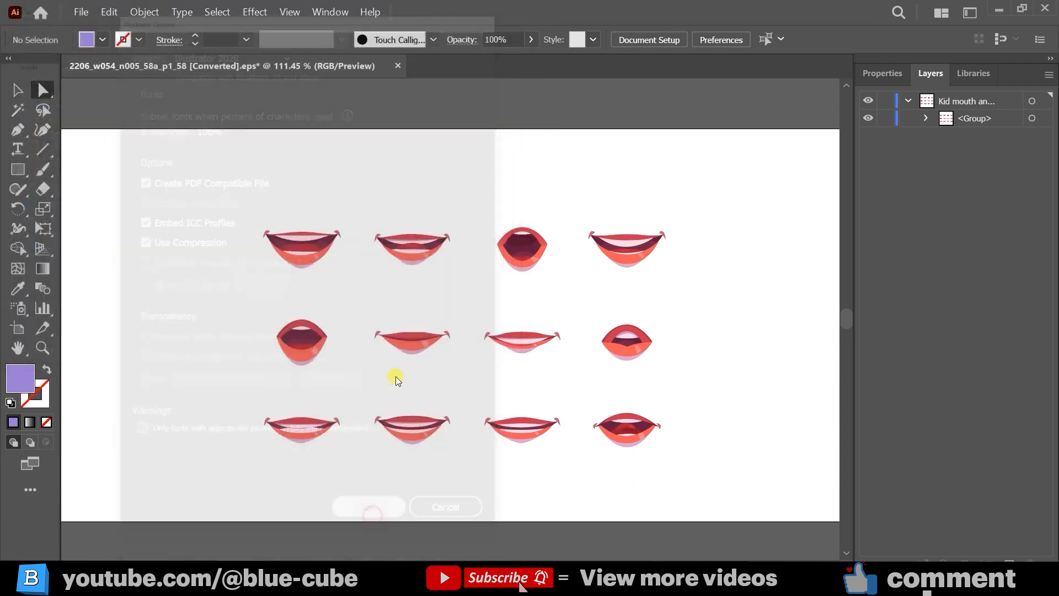
left_click(368, 507)
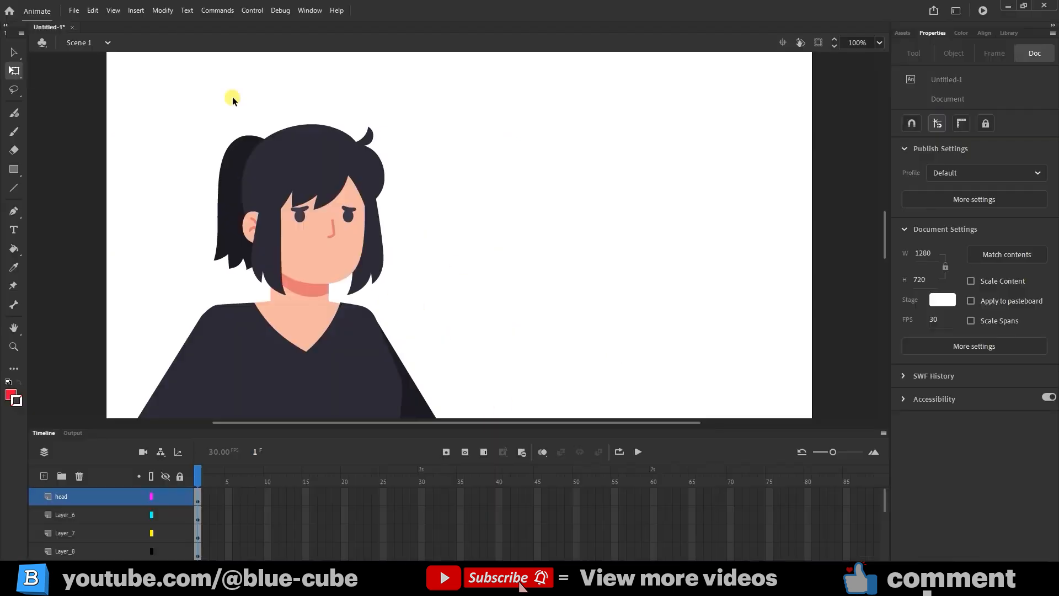
- Import 55.ai to the stage, placing the twelve-mouth grid beside the character
left_click(73, 10)
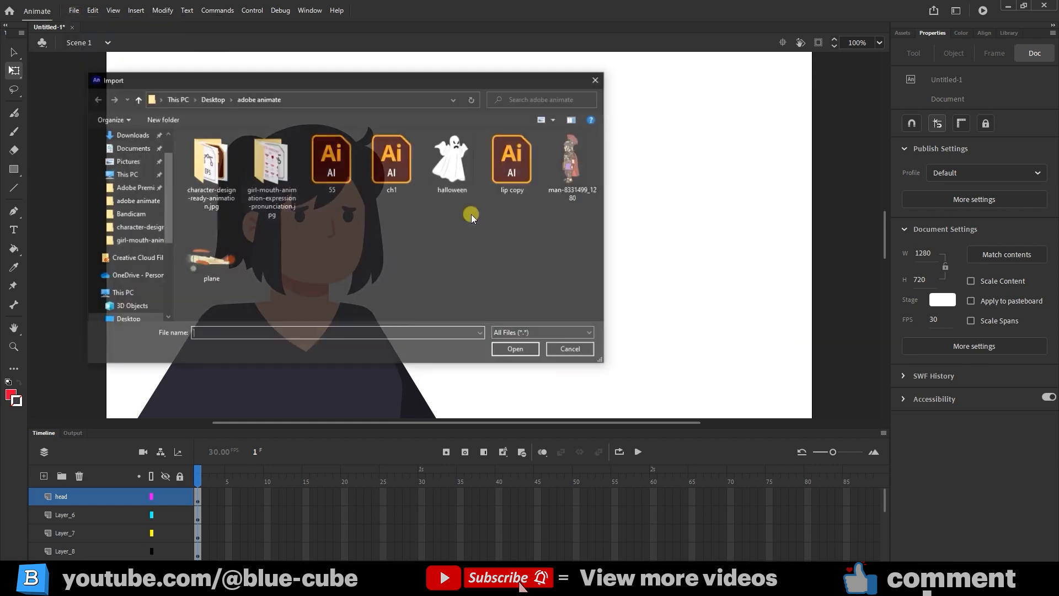
left_click(331, 157)
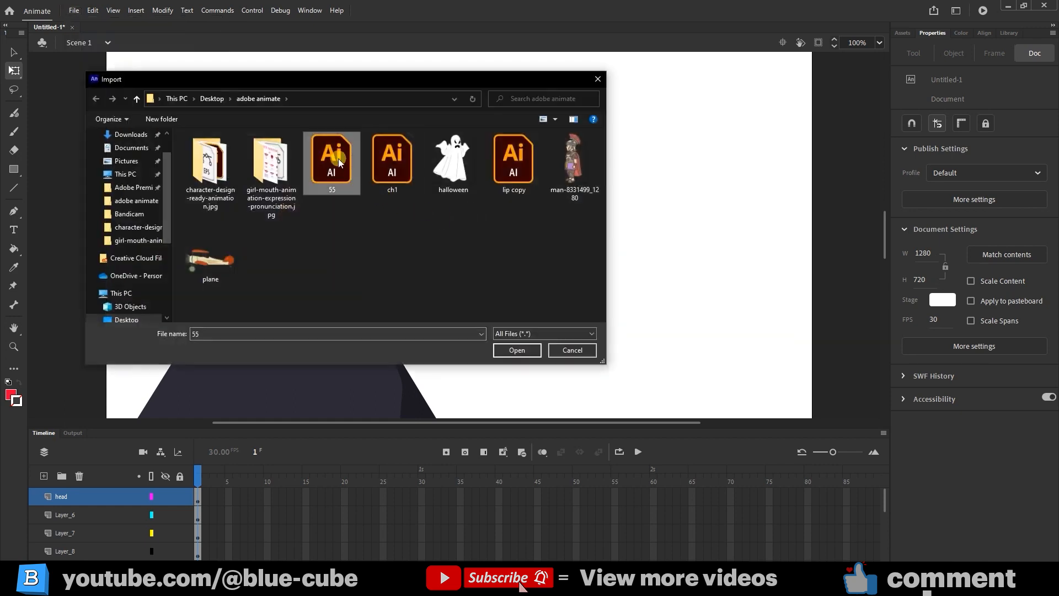
mouse_move(436, 298)
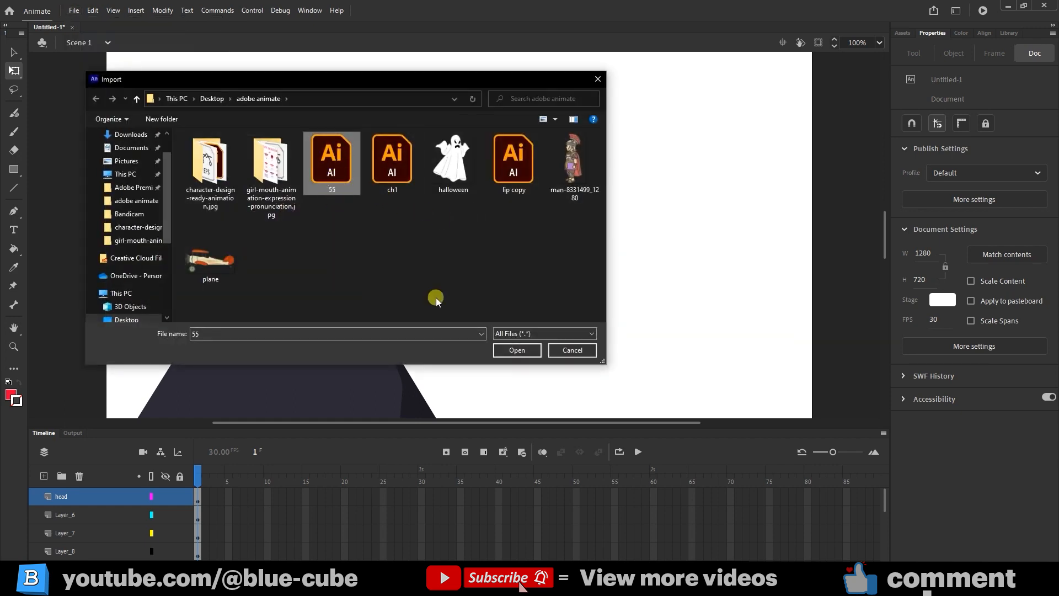
left_click(517, 350)
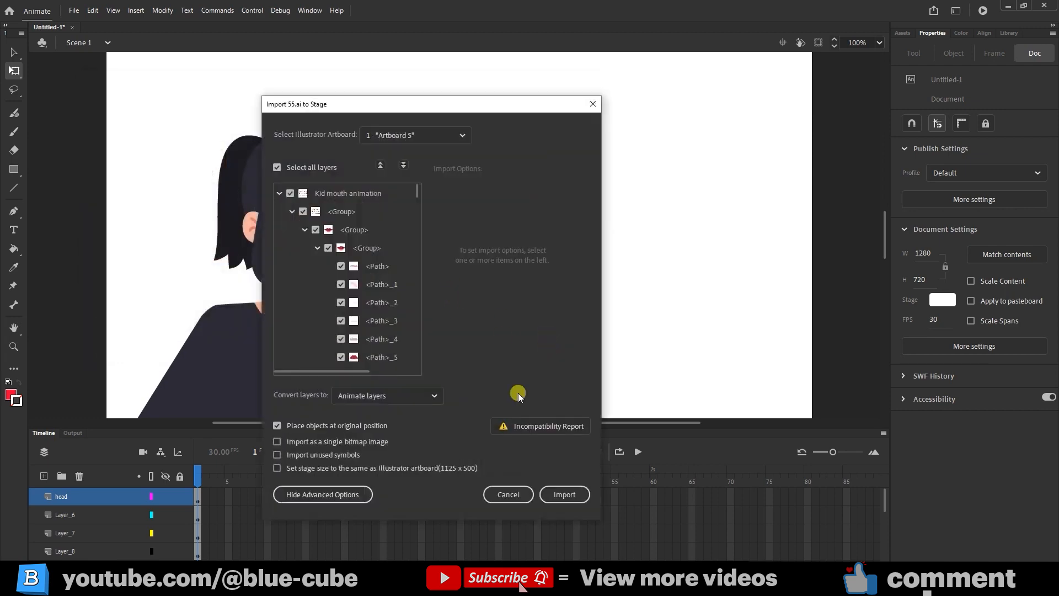
left_click(563, 494)
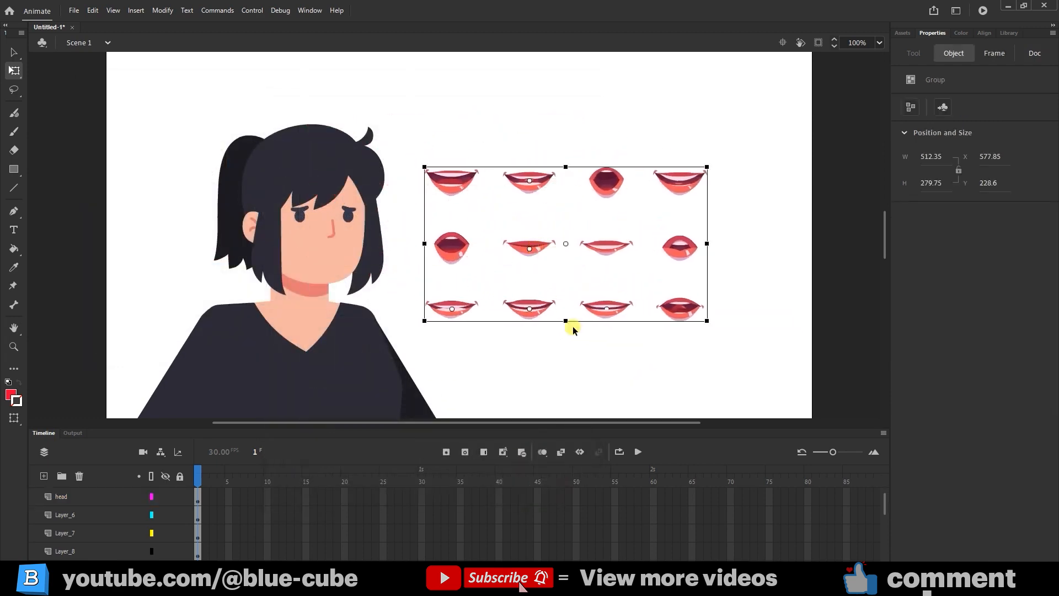
mouse_move(528, 321)
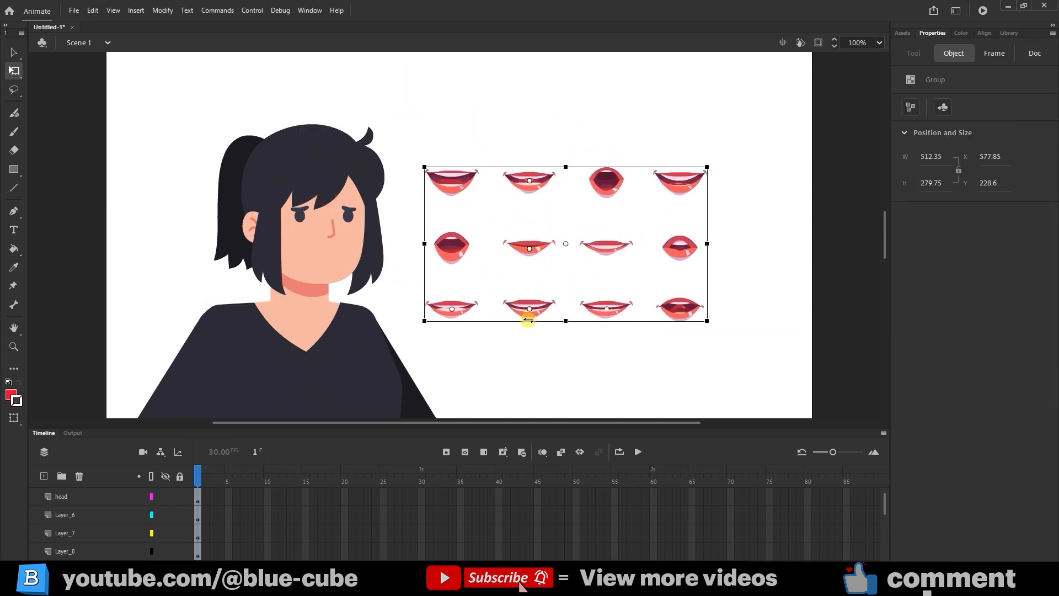
- Break apart the mouth sheet on the Kid_mouth_animation layer and move one mouth below the grid
left_click(43, 476)
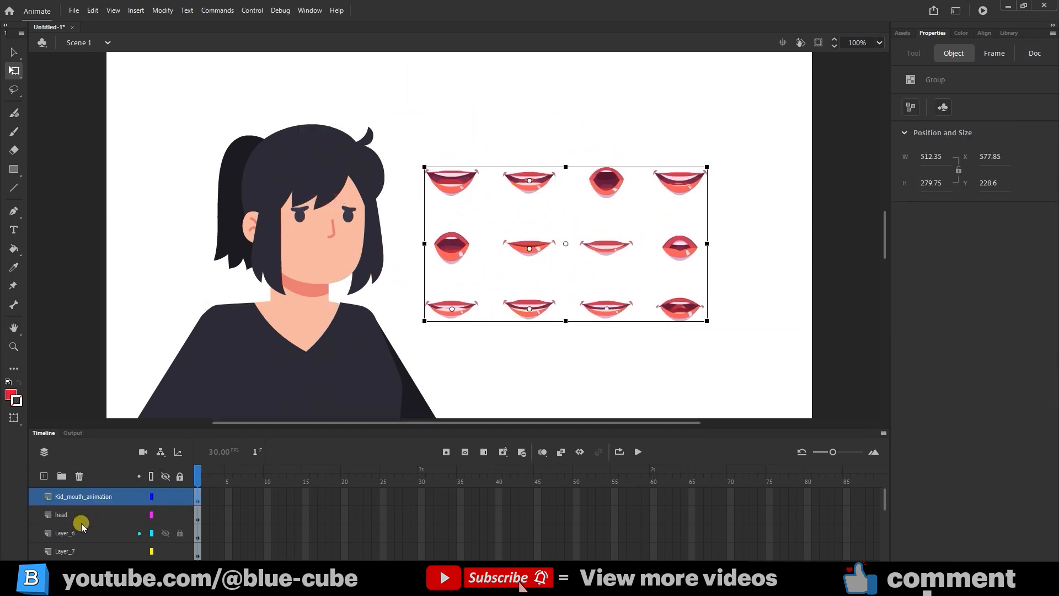
mouse_move(529, 309)
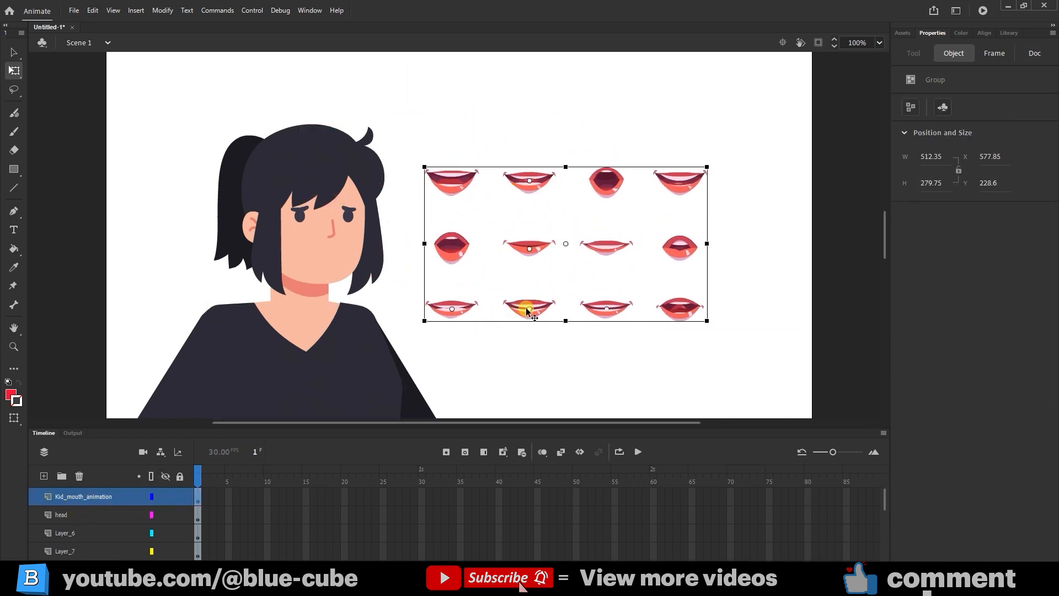
right_click(529, 310)
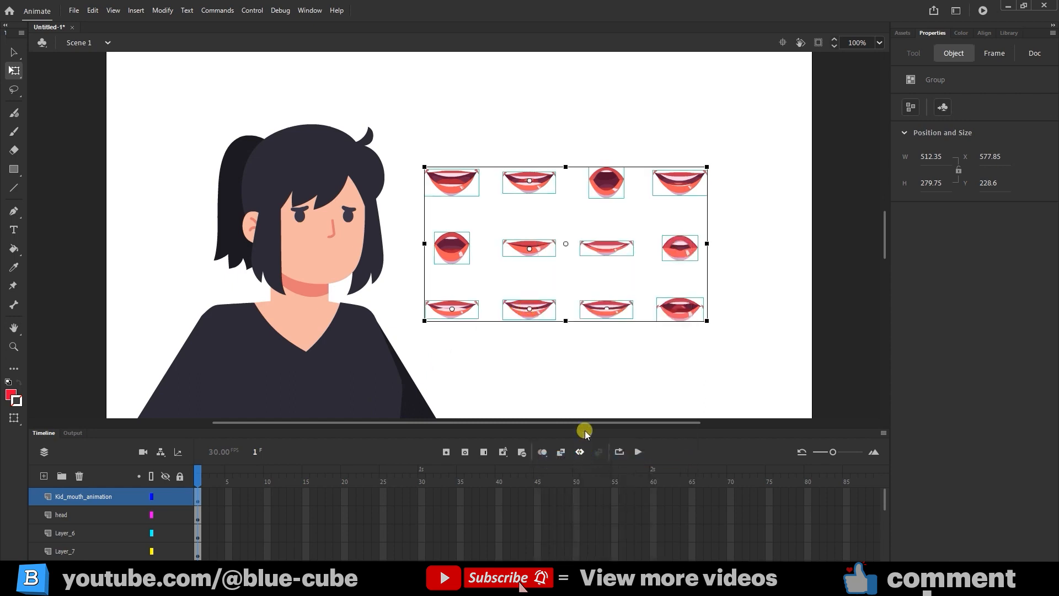
left_click(529, 247)
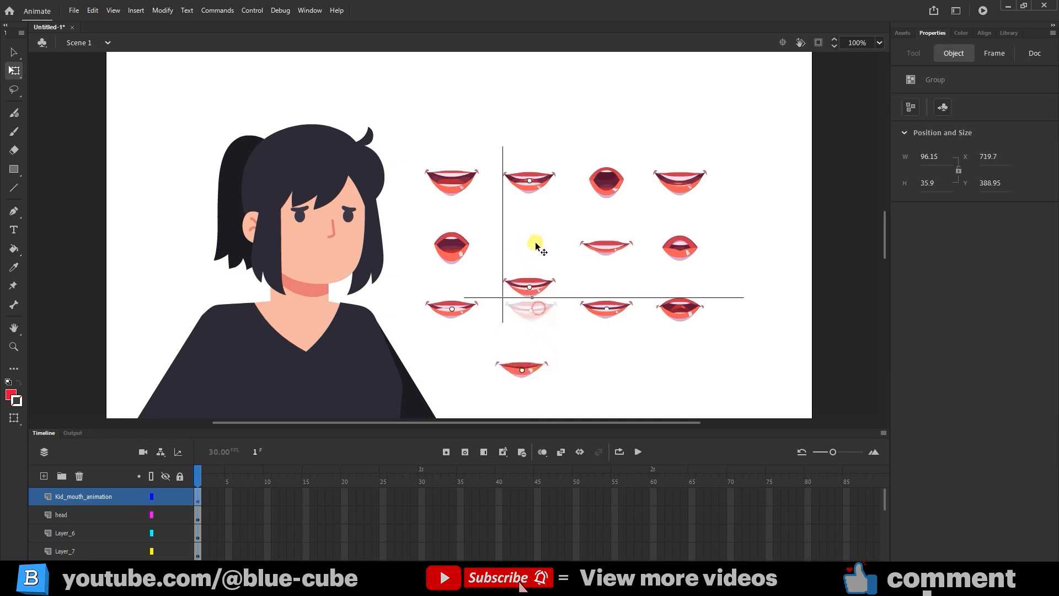
left_click(530, 245)
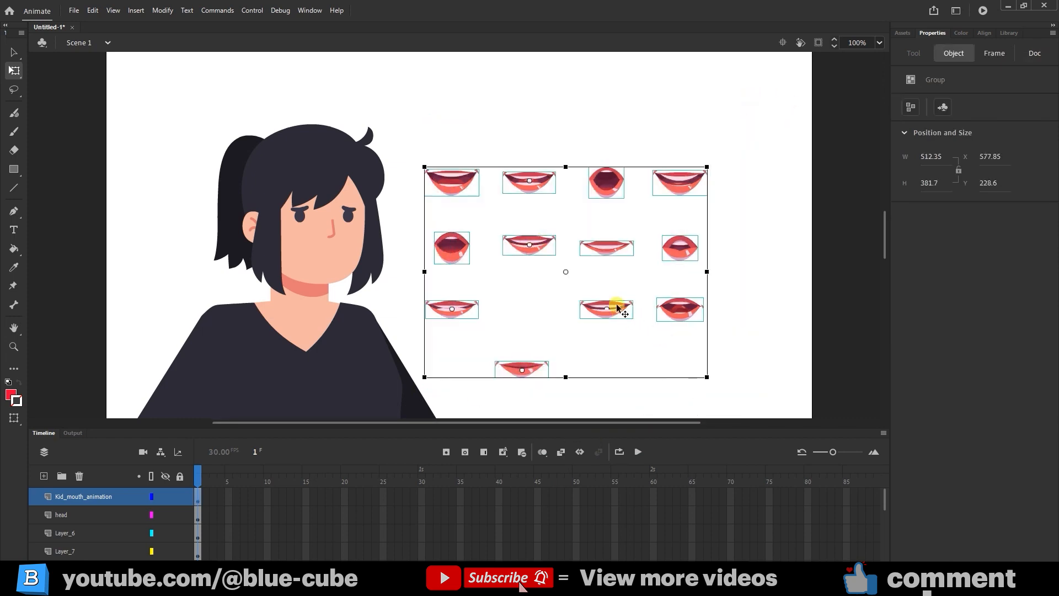
- Convert the selected mouth shapes to a Graphic symbol named Symbol 22
right_click(615, 308)
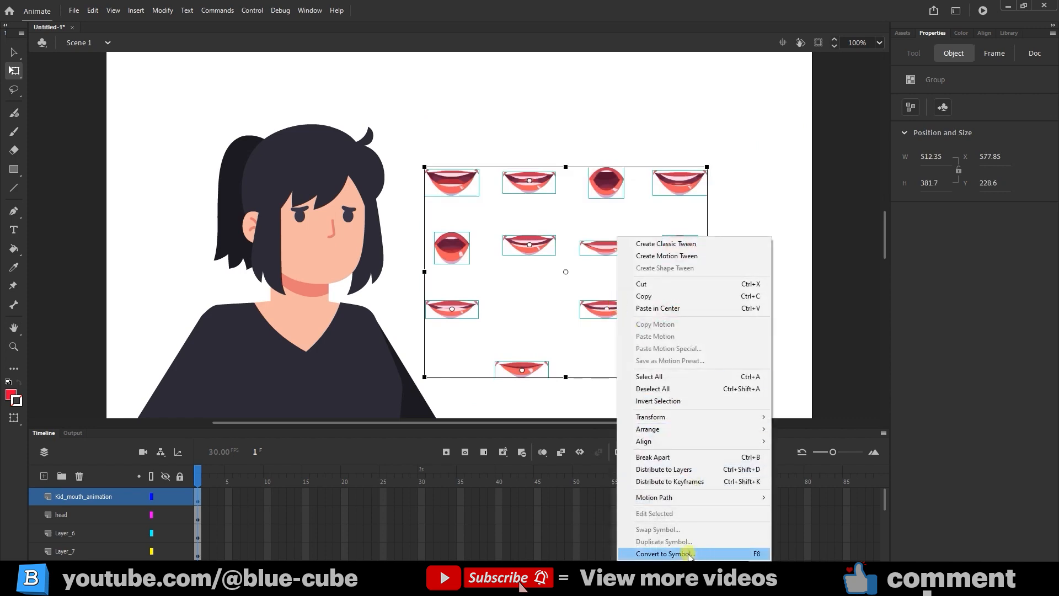
left_click(662, 553)
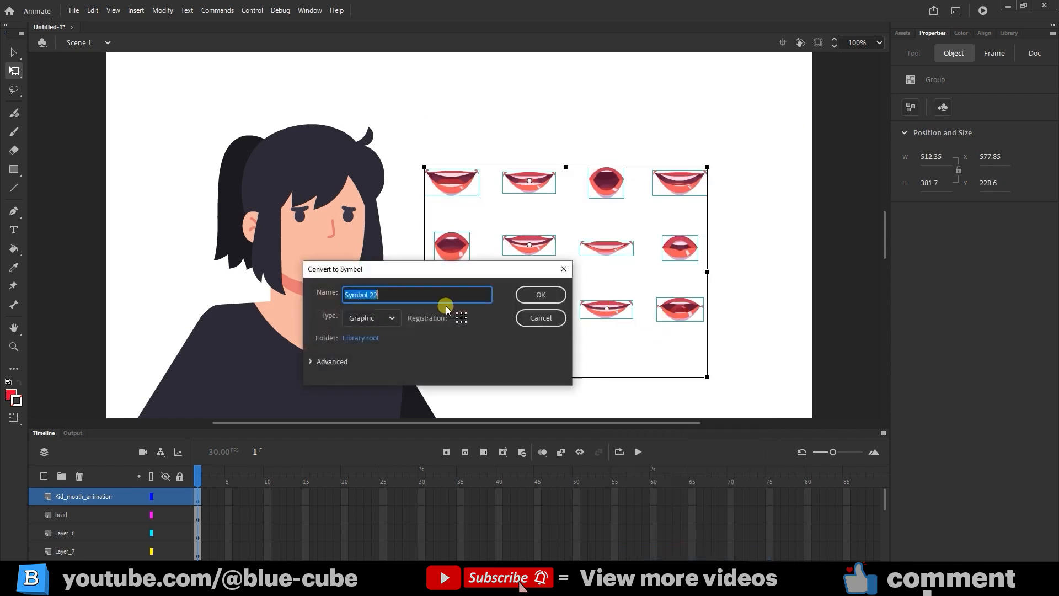
left_click(539, 295)
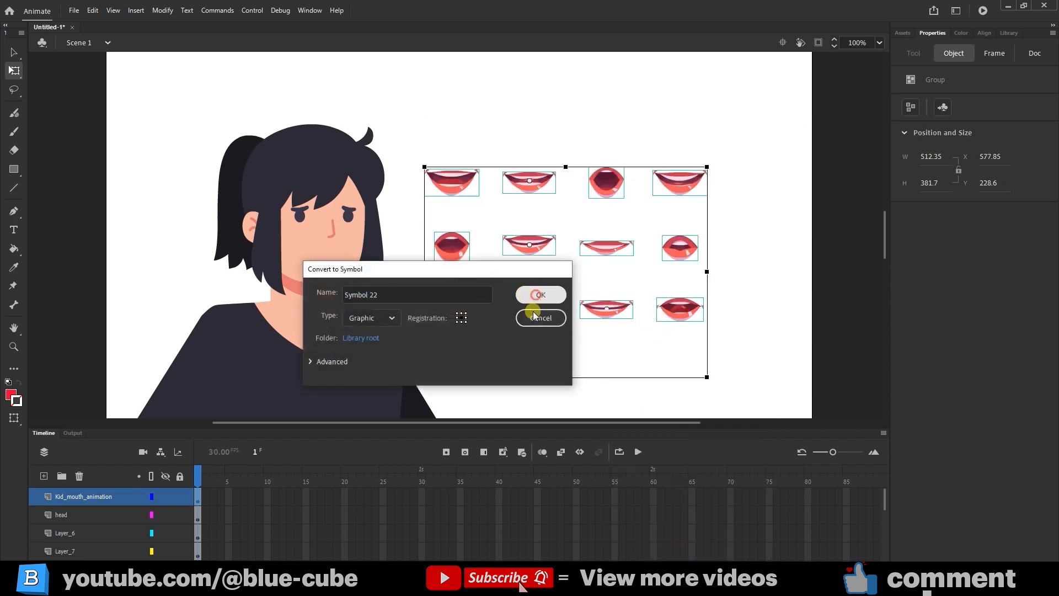
left_click(539, 295)
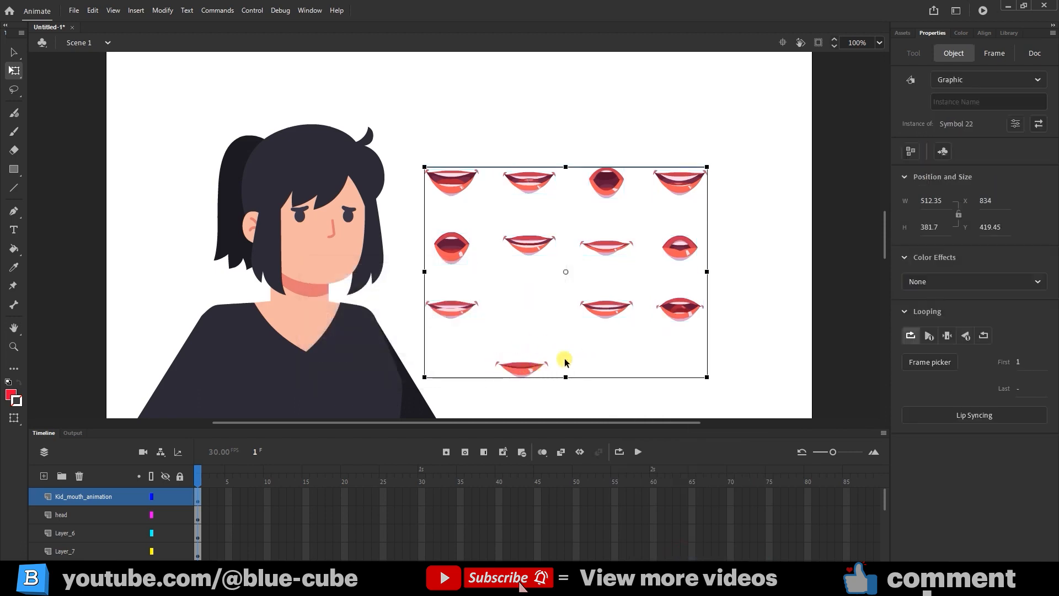
- Enter Symbol 22 for editing with all its mouth shapes selected
double_click(521, 367)
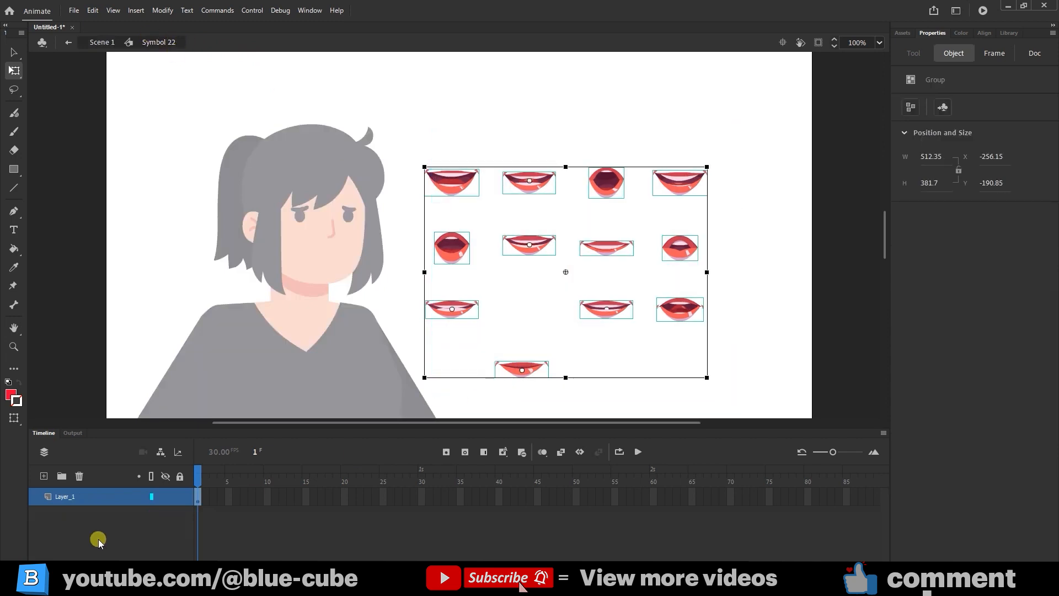
mouse_move(62, 518)
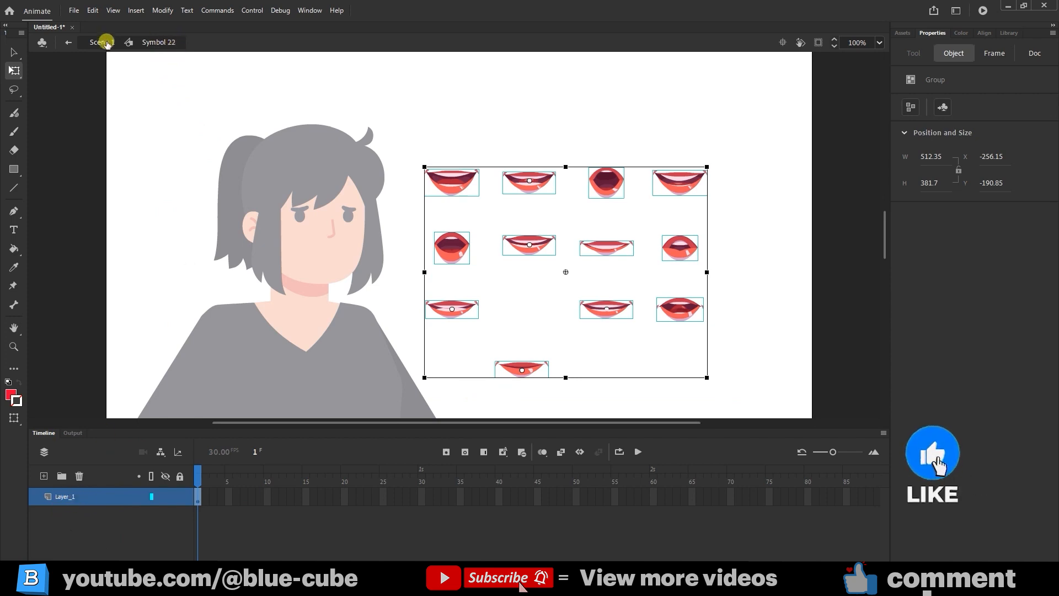
left_click(79, 42)
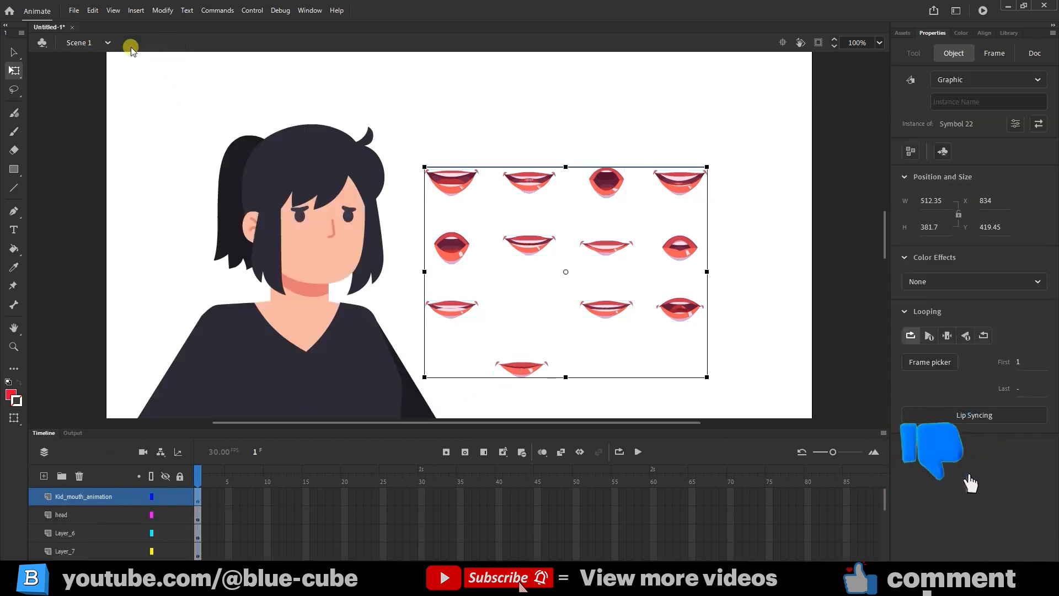
double_click(521, 367)
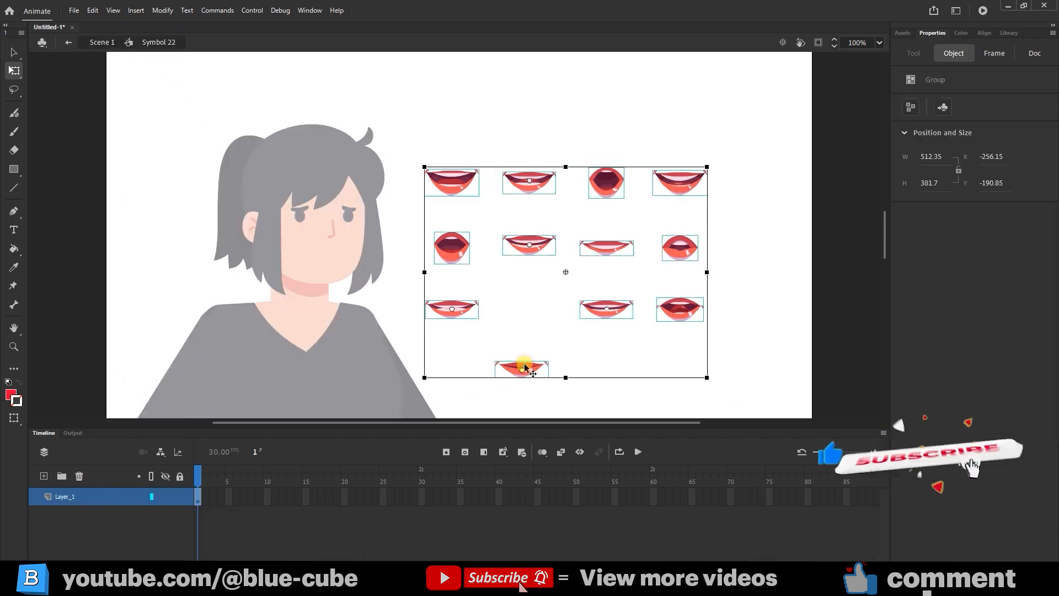
mouse_move(273, 111)
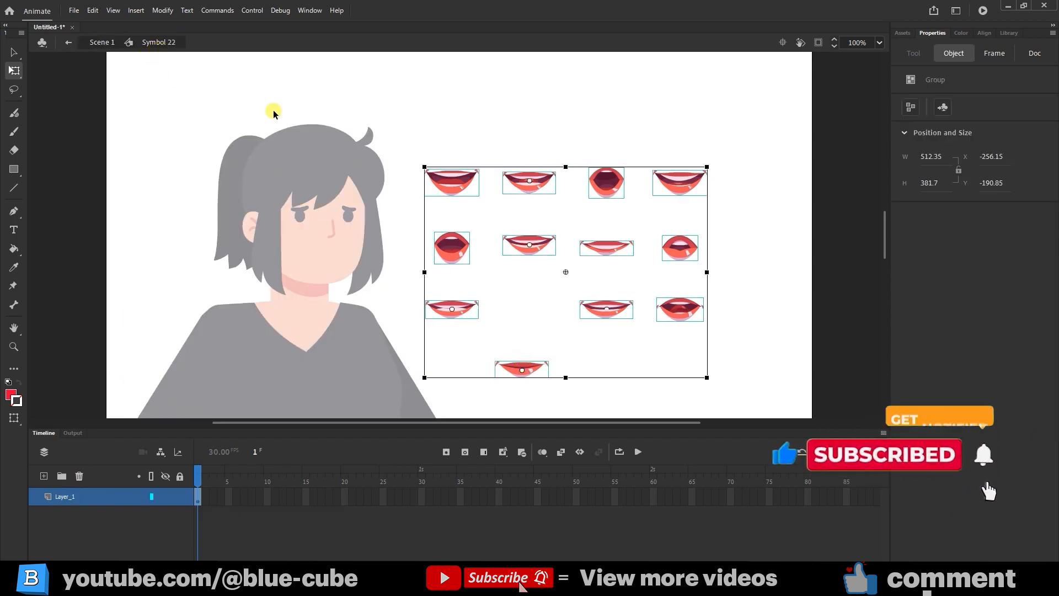
mouse_move(516, 340)
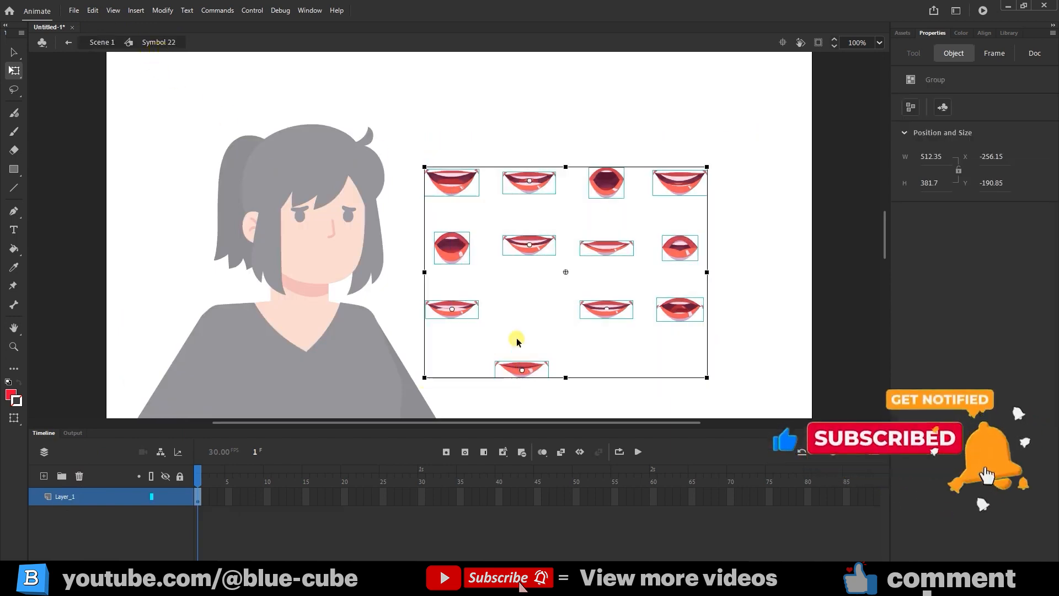
right_click(517, 338)
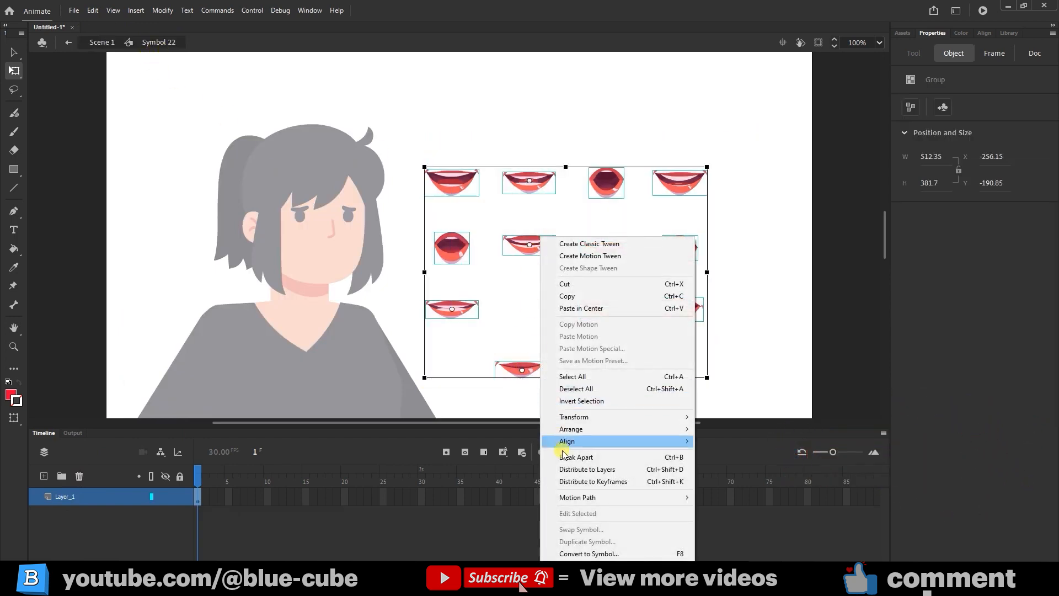
mouse_move(633, 149)
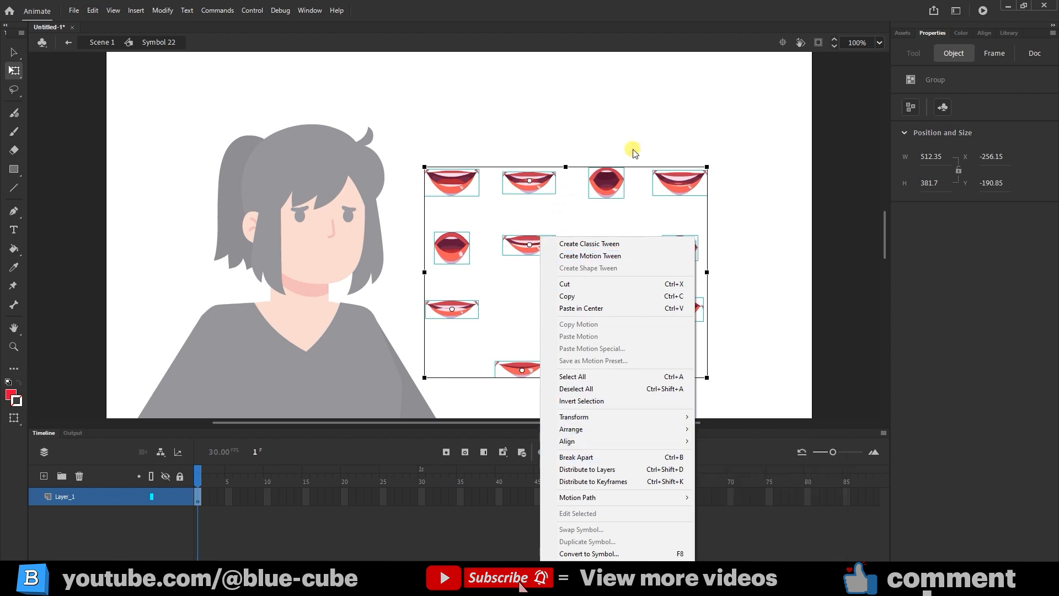
- Align the mouths to horizontal and vertical centre so they stack on one point
left_click(983, 33)
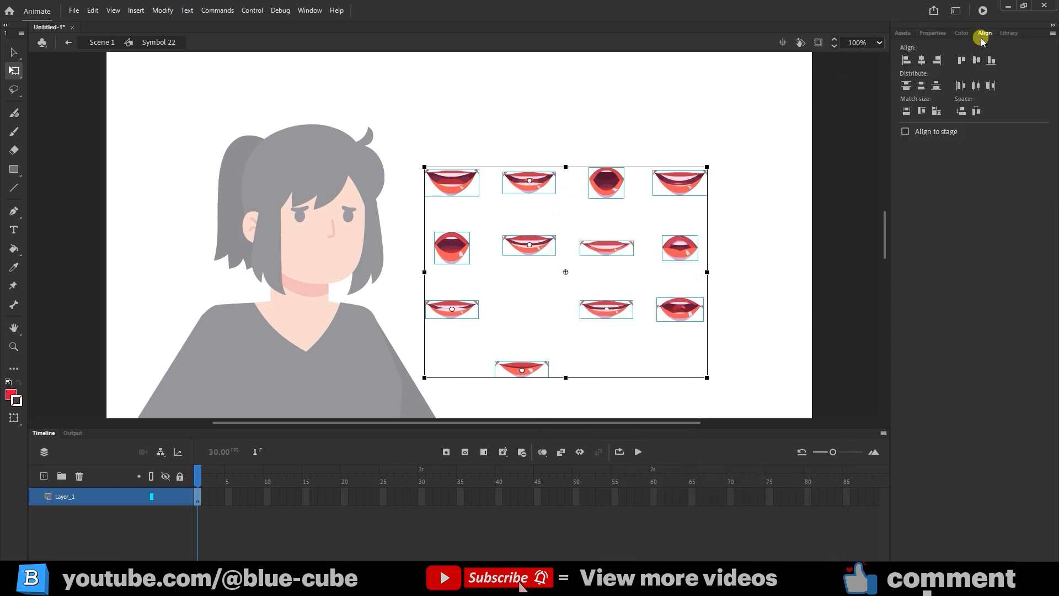
mouse_move(921, 60)
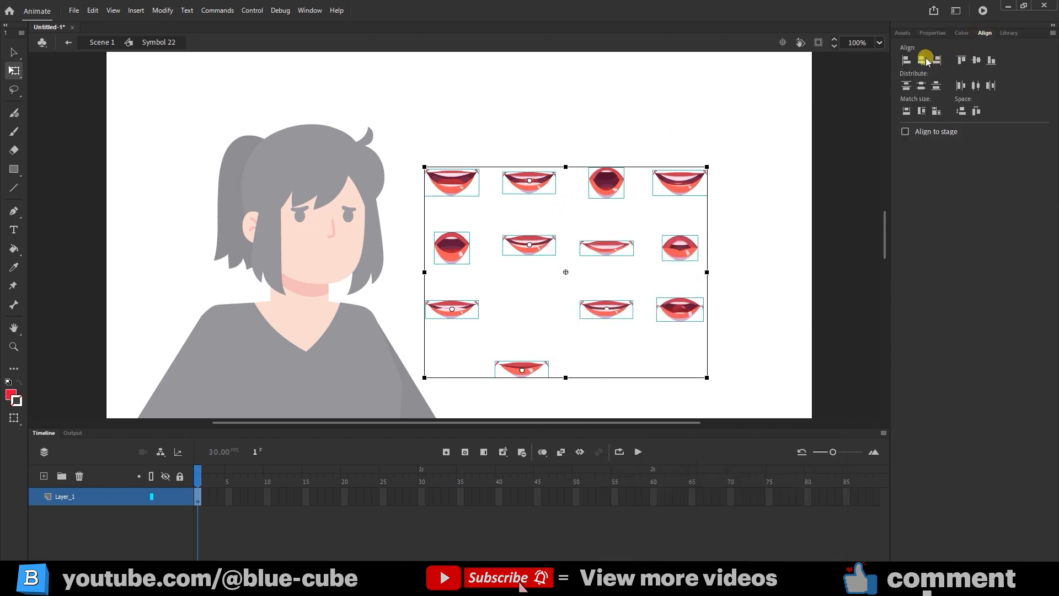
left_click(960, 60)
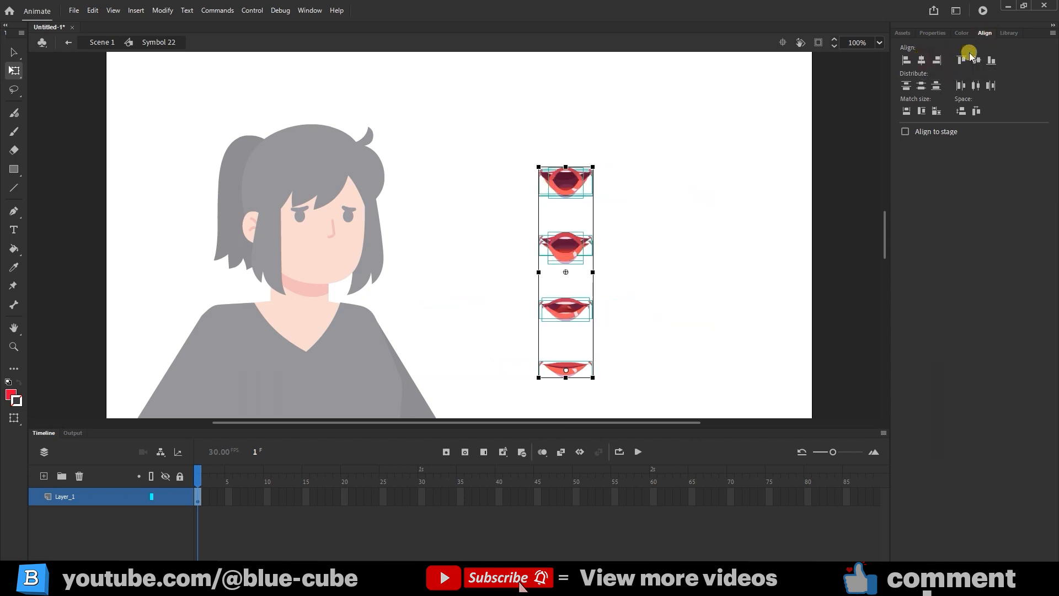
left_click(968, 59)
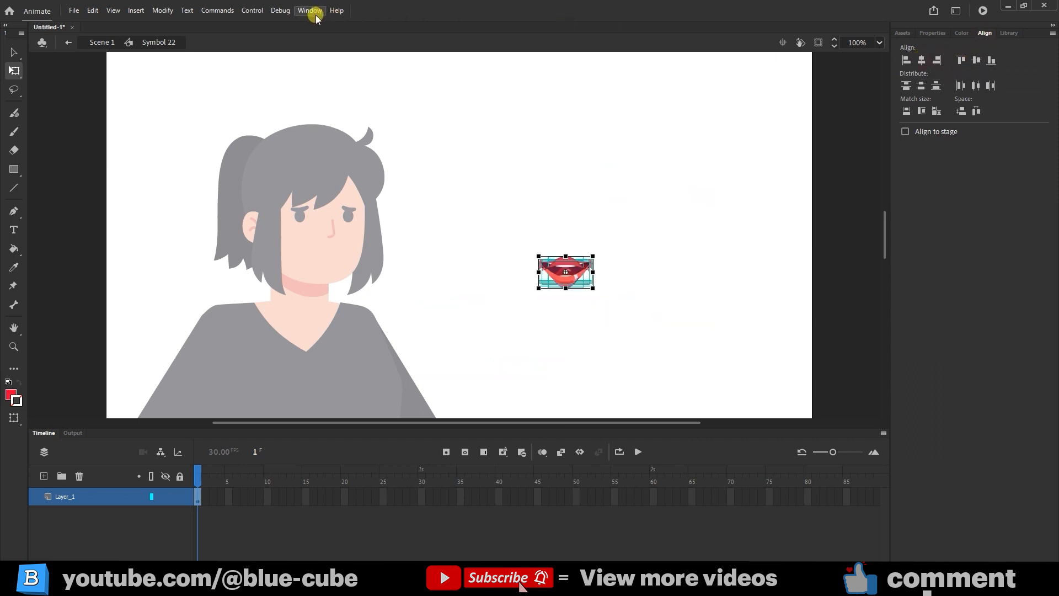
left_click(309, 10)
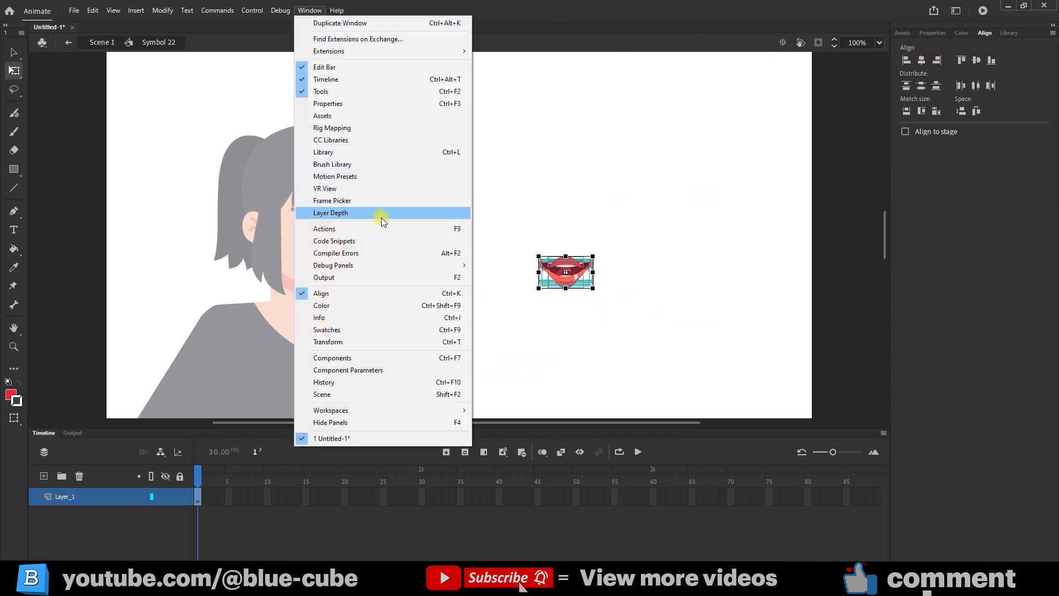
mouse_move(343, 298)
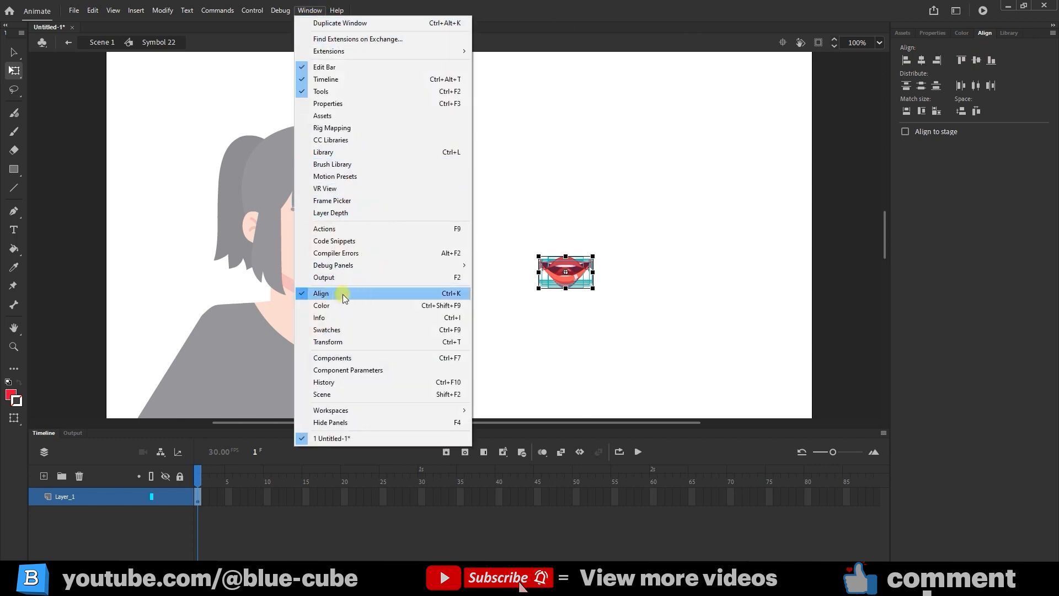
left_click(321, 293)
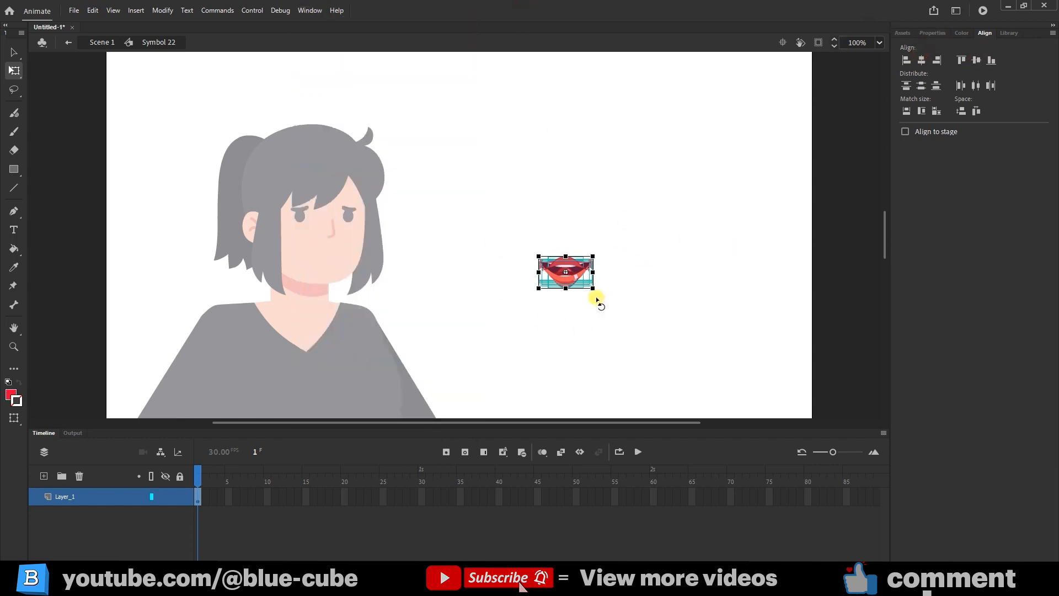
mouse_move(613, 341)
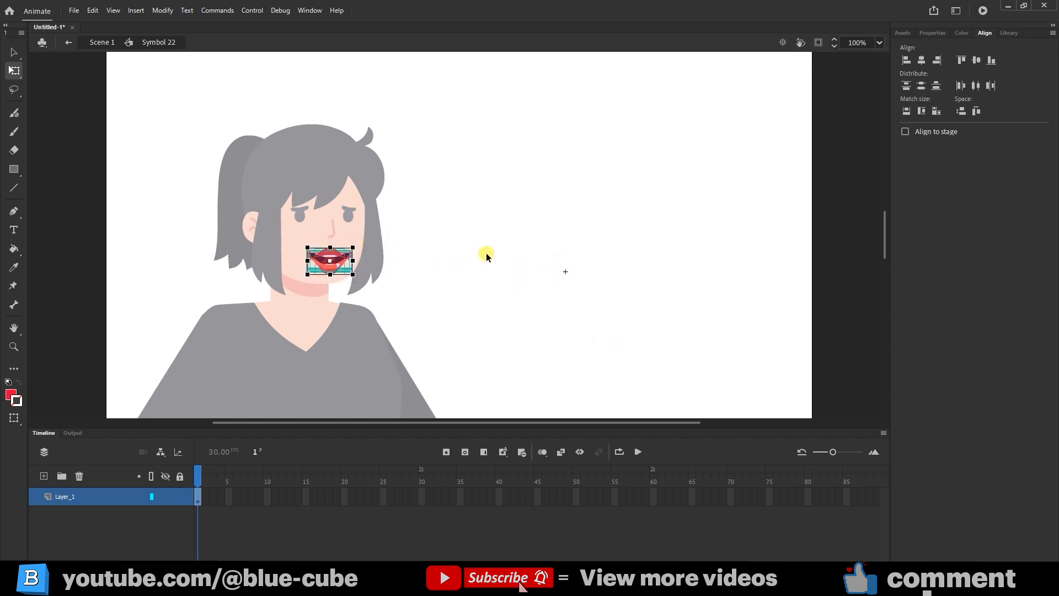
mouse_move(397, 304)
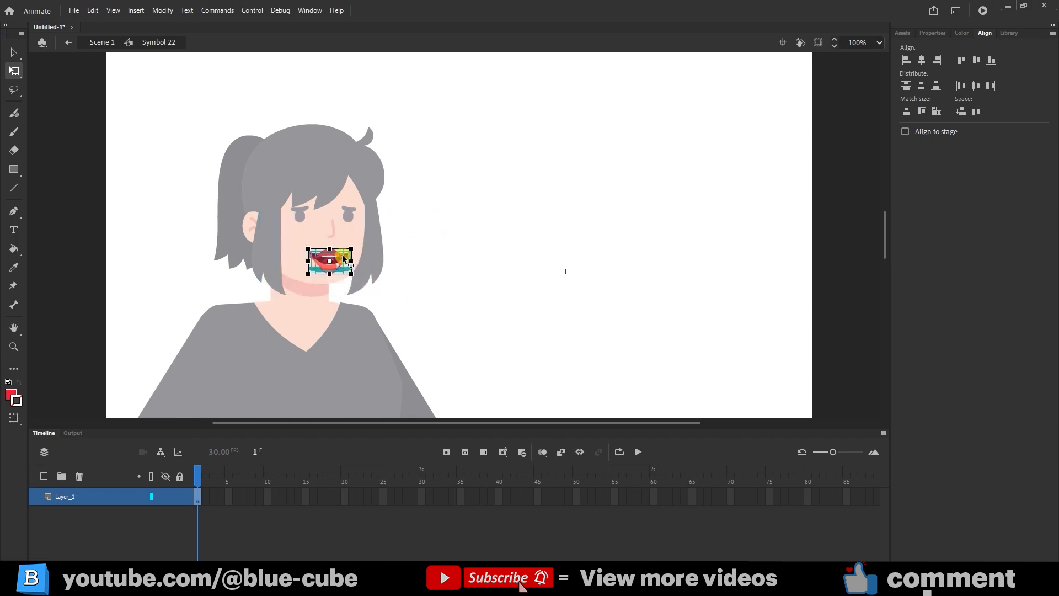
- Check the last mouth frame in Symbol 22 and return to Scene 1
right_click(328, 262)
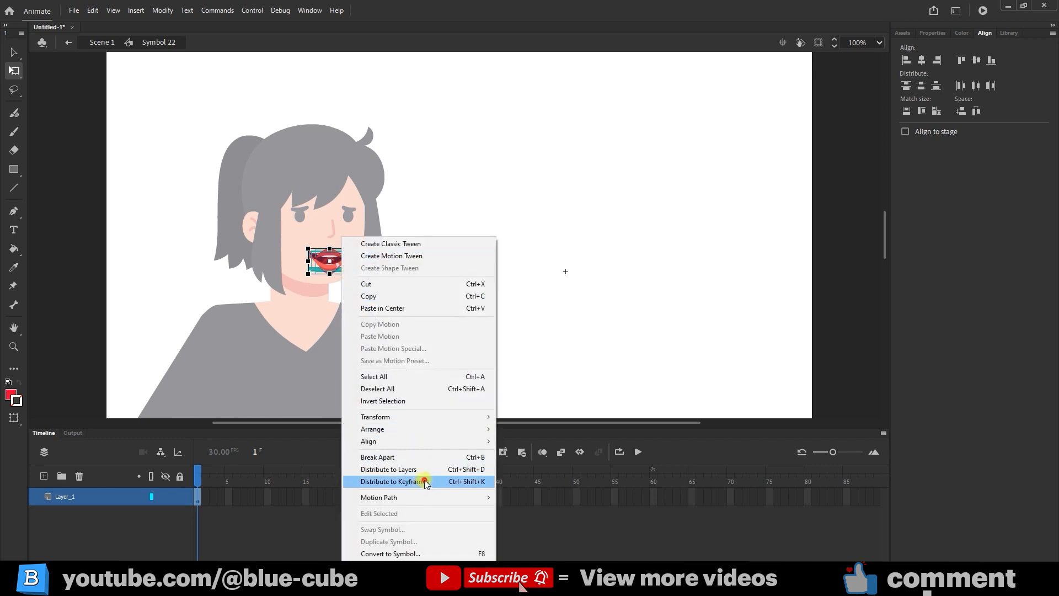
left_click(389, 481)
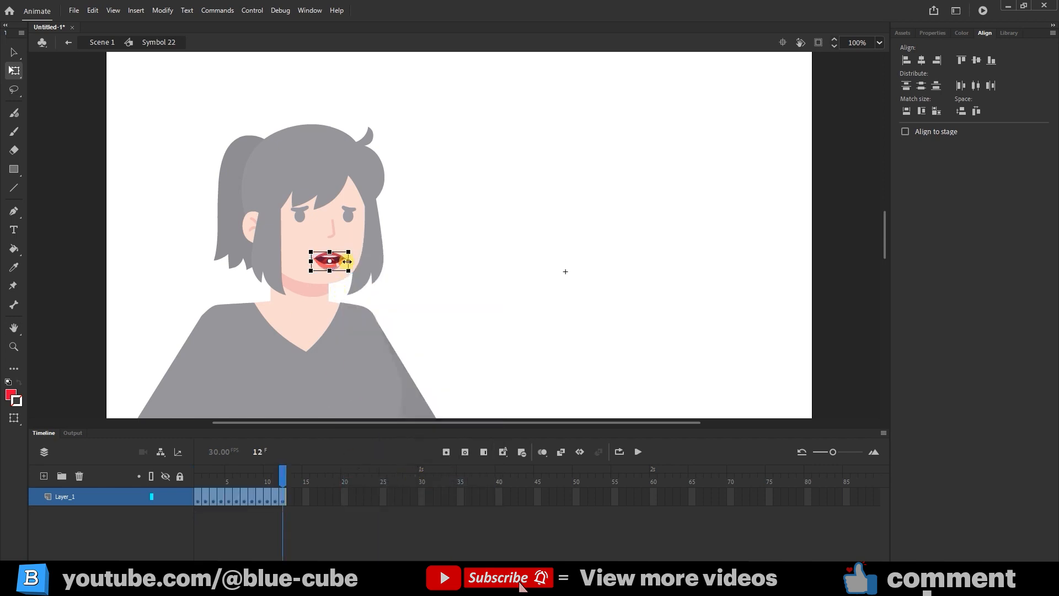
left_click(282, 470)
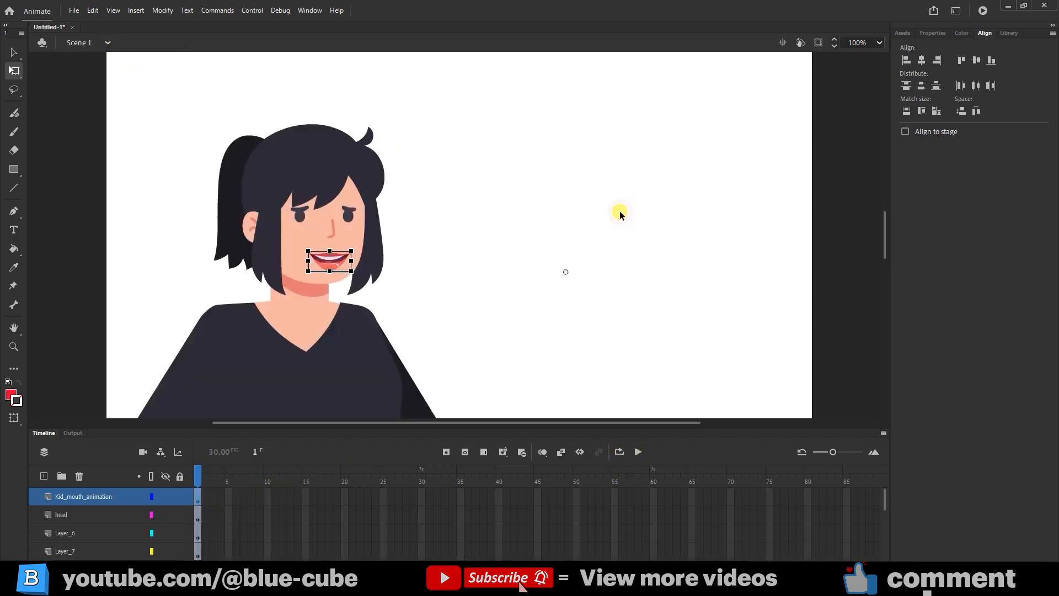
mouse_move(282, 484)
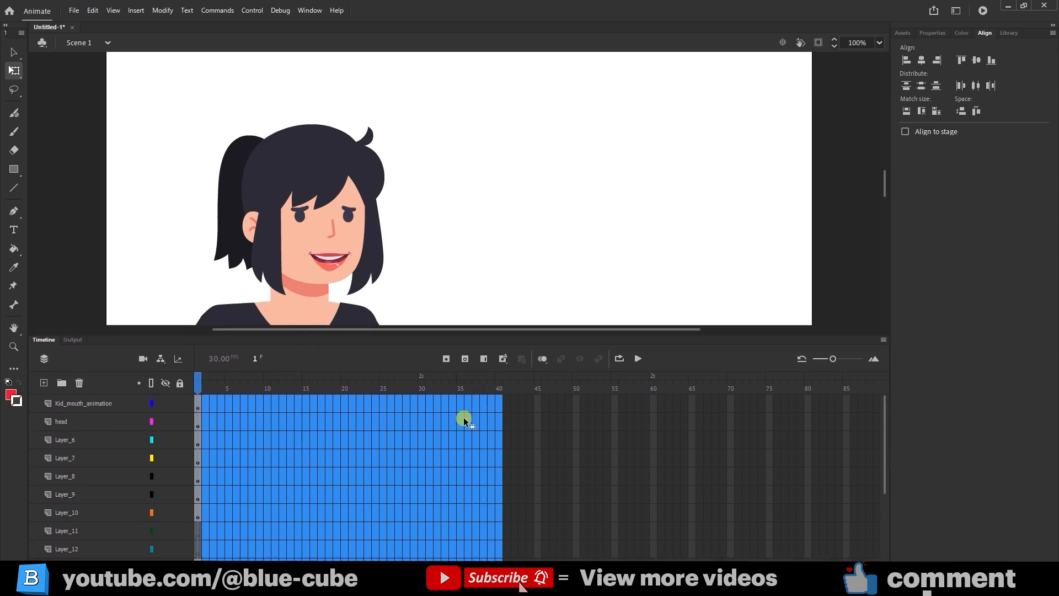
mouse_move(485, 443)
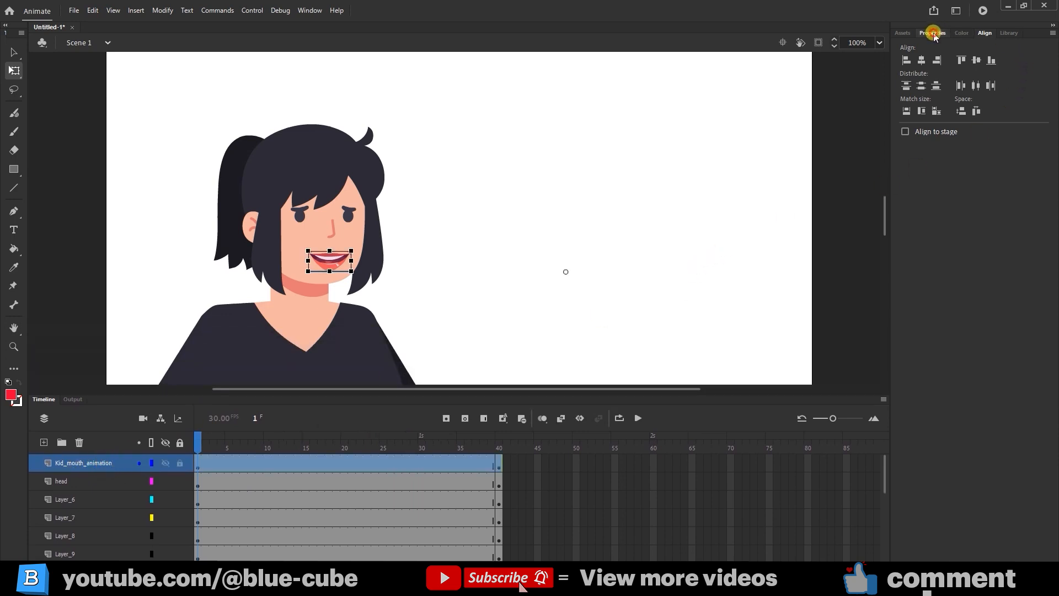
- Set the mouth graphic's Looping to Play single frame and reselect its first frame
left_click(933, 33)
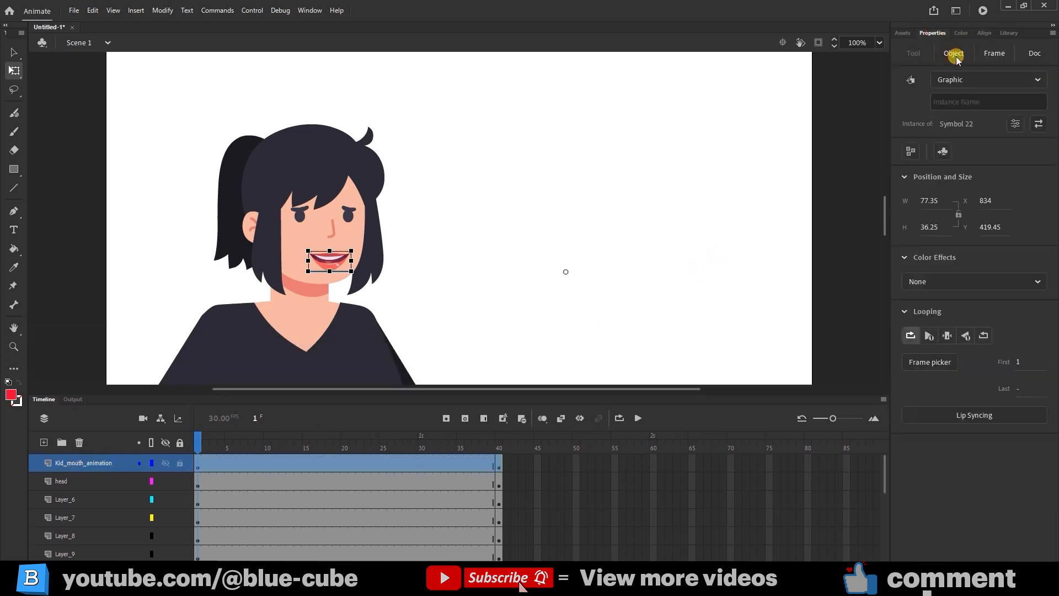
mouse_move(909, 336)
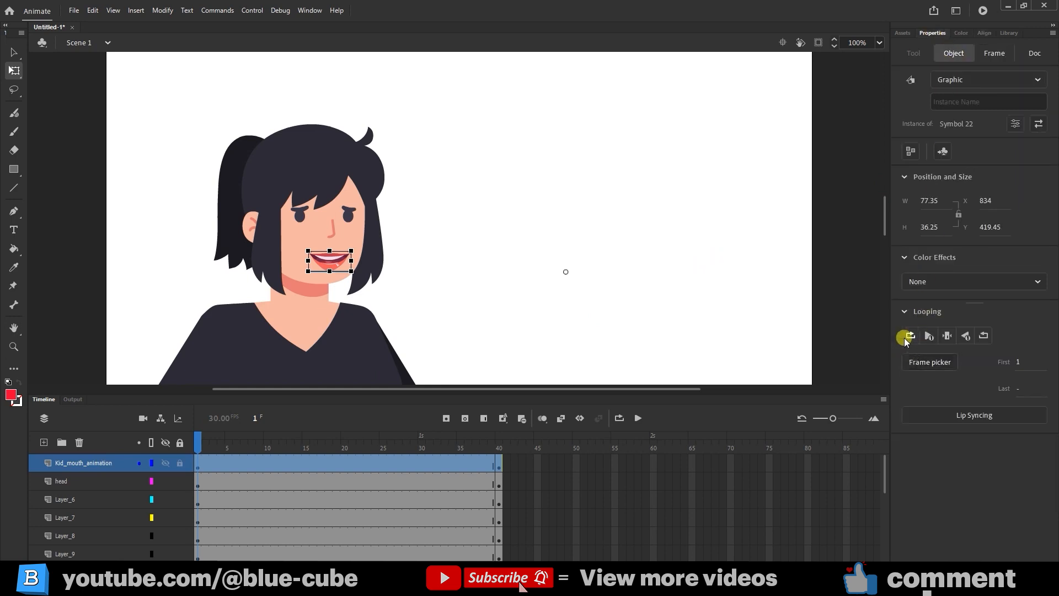
mouse_move(948, 336)
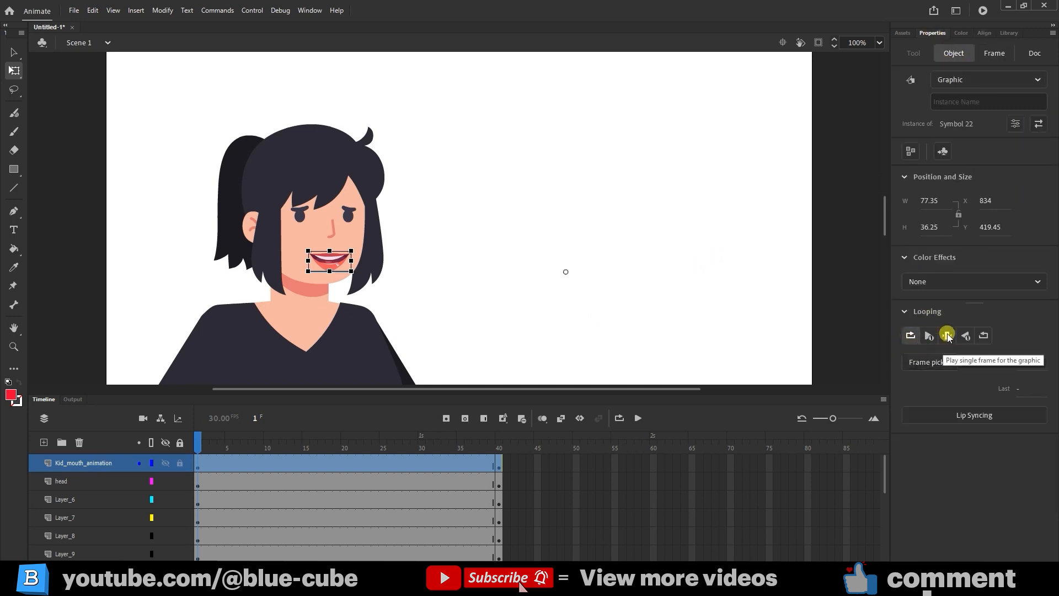
left_click(946, 335)
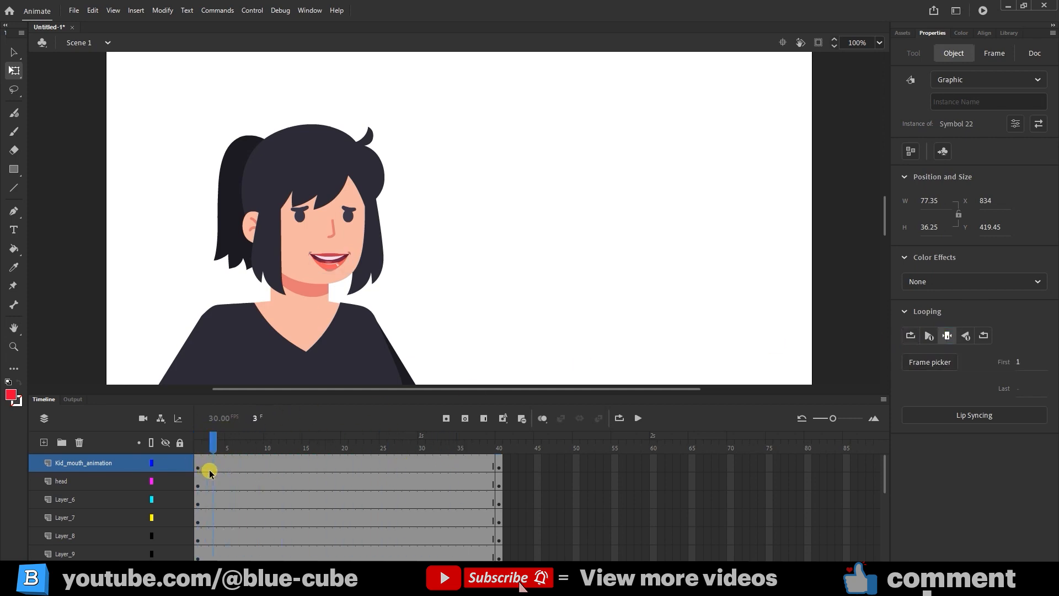
left_click(1033, 53)
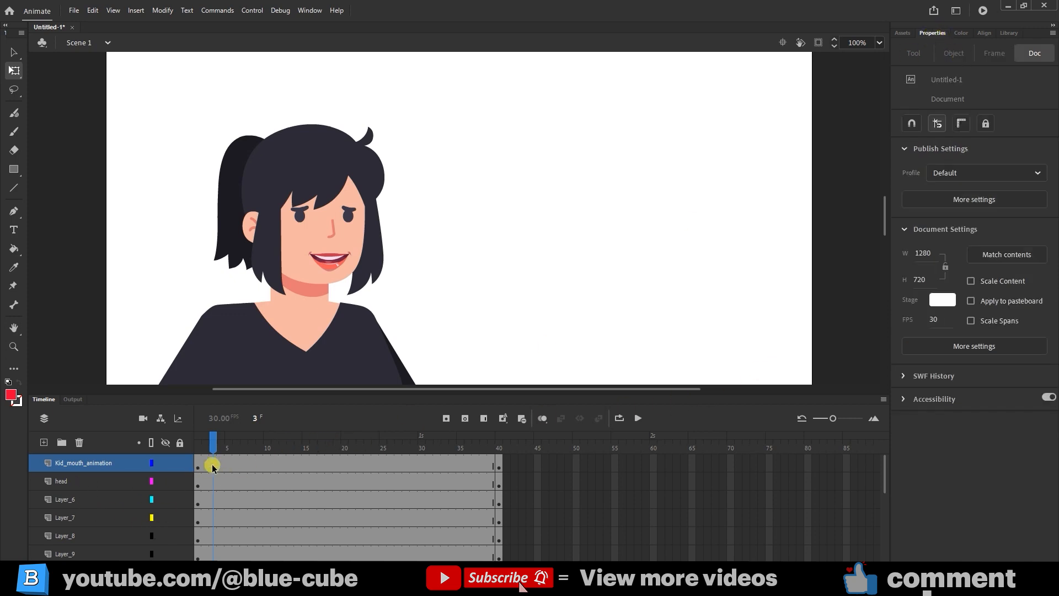
left_click(211, 440)
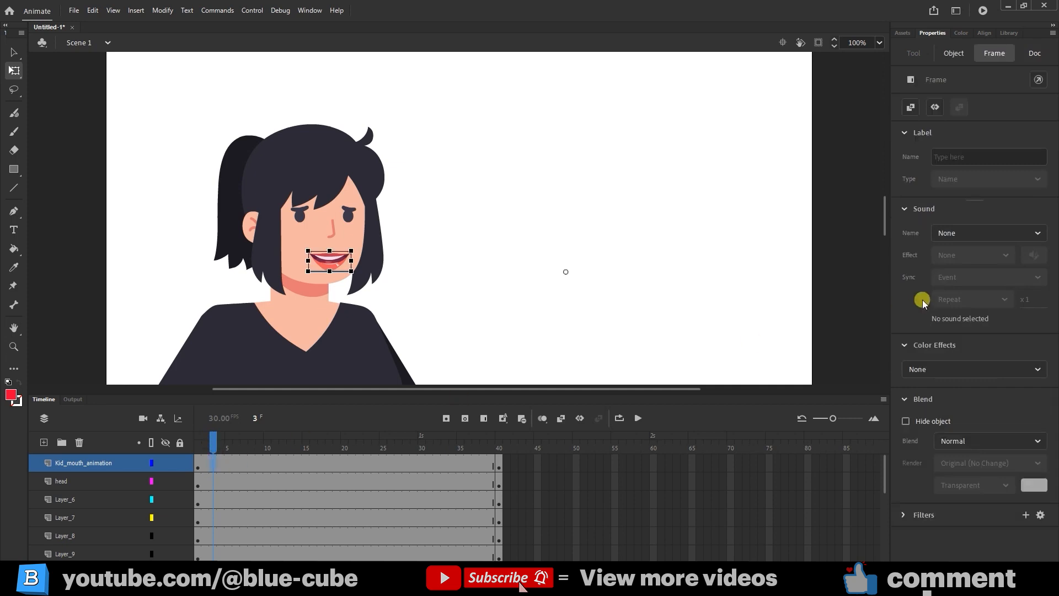
left_click(953, 53)
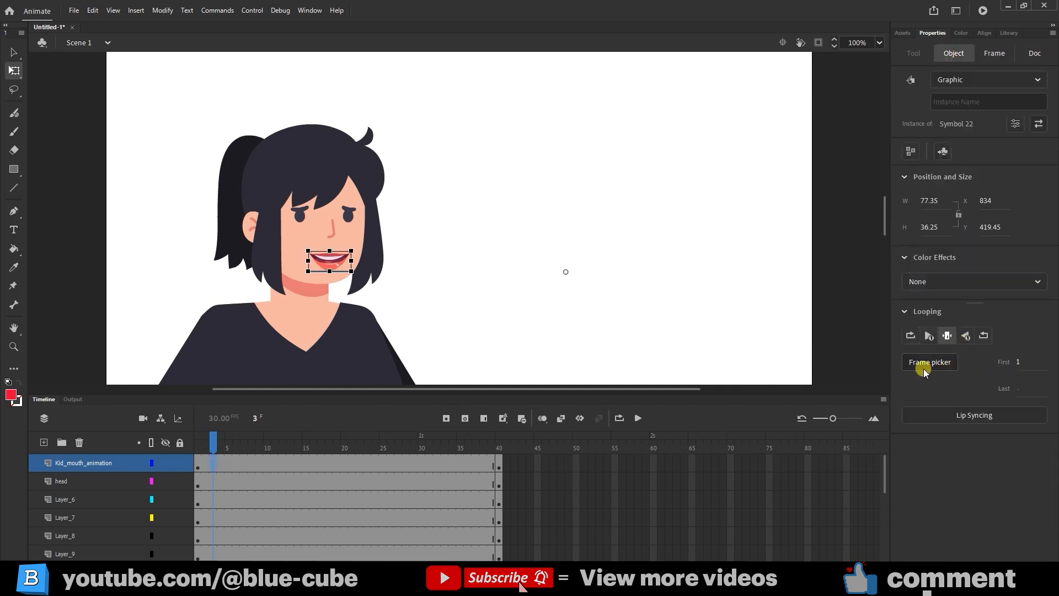
- Use the Frame Picker to assign a mouth shape to the mouth layer's first frame
left_click(930, 362)
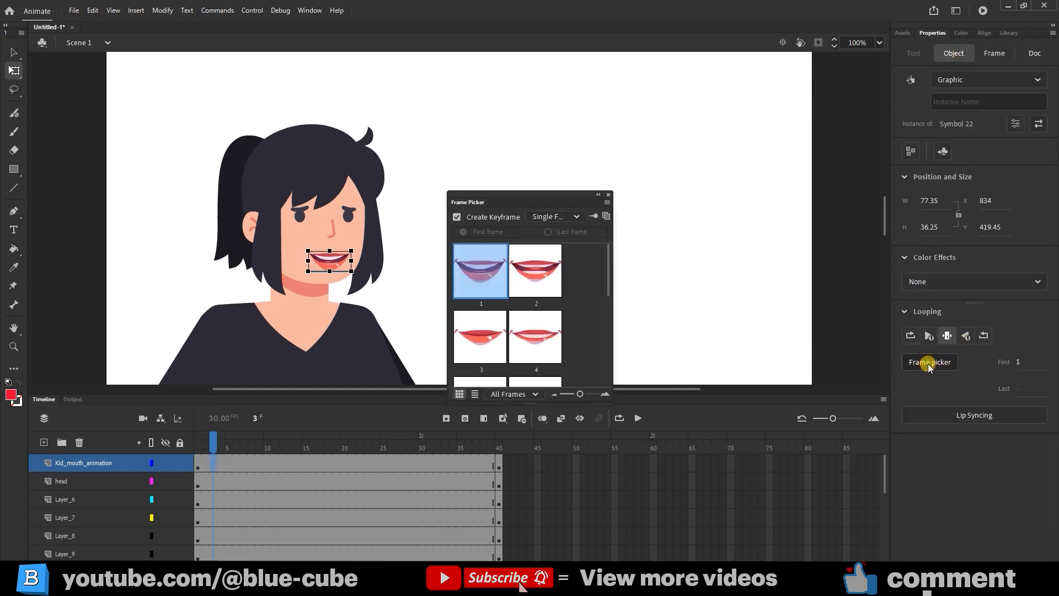
left_click_drag(468, 201, 660, 149)
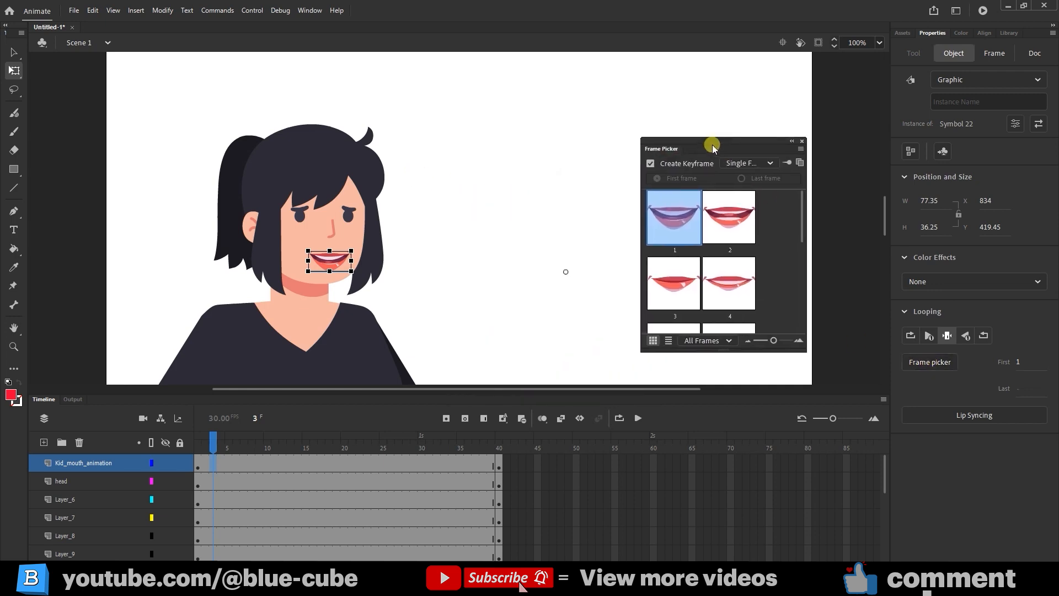
mouse_move(607, 256)
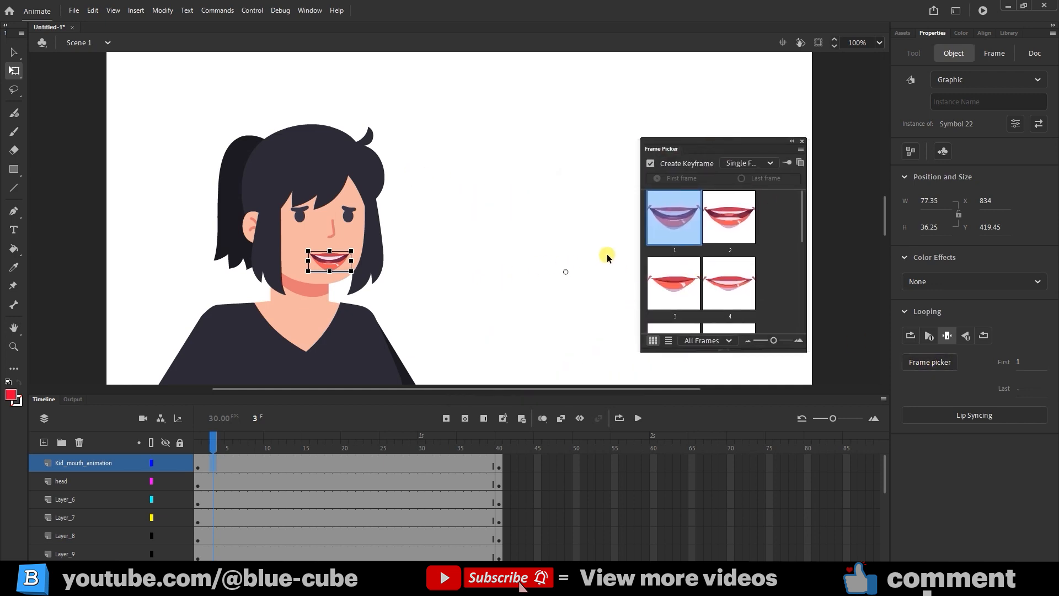
left_click(673, 294)
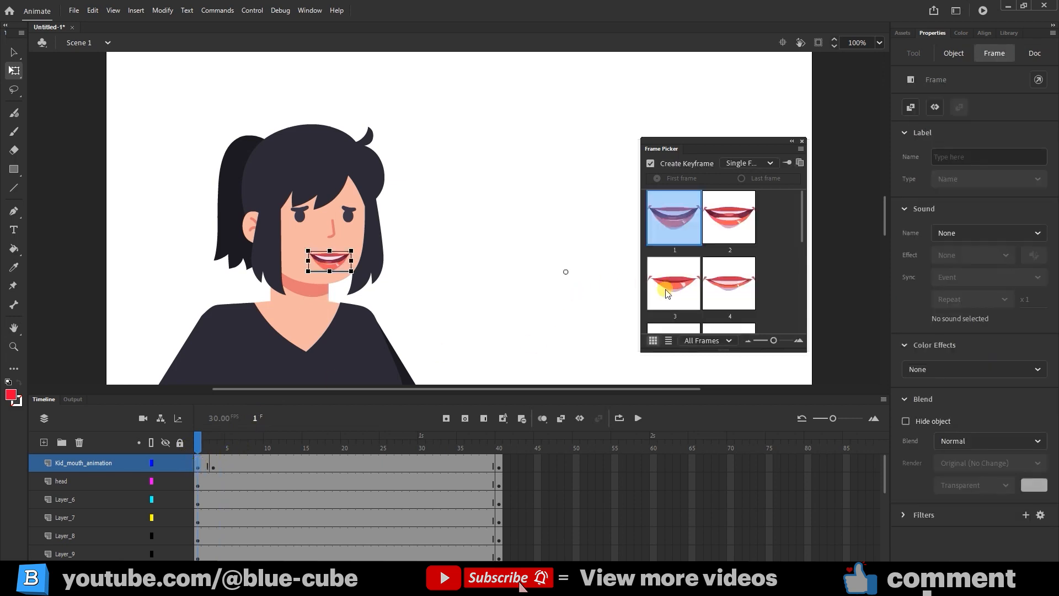
left_click(673, 282)
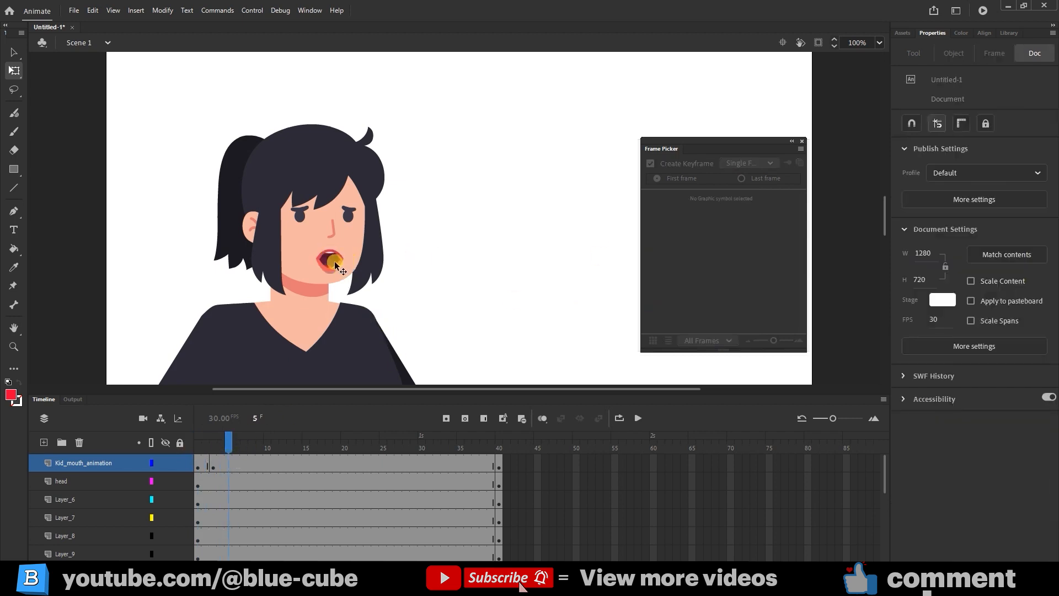
- Set mouth shape 3 on the next frame and a different shape at frame 13
left_click(333, 262)
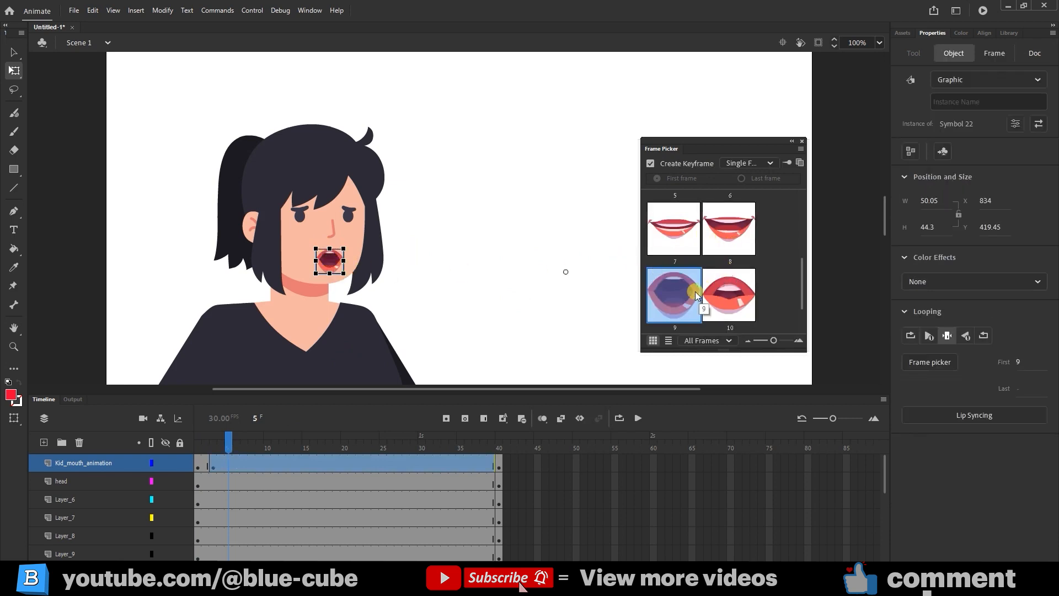
scroll("up", 3)
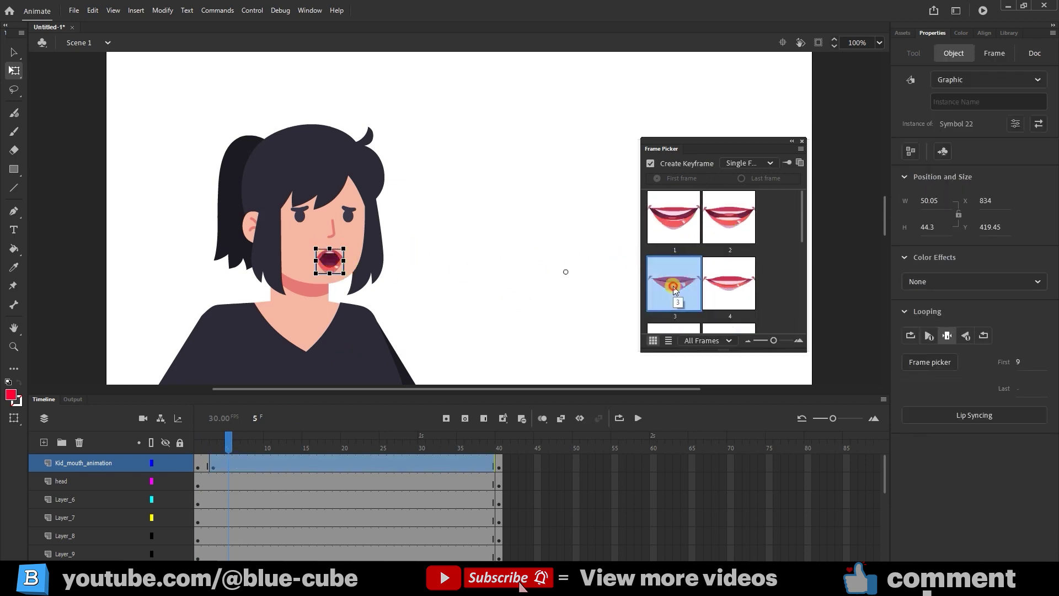
left_click(252, 442)
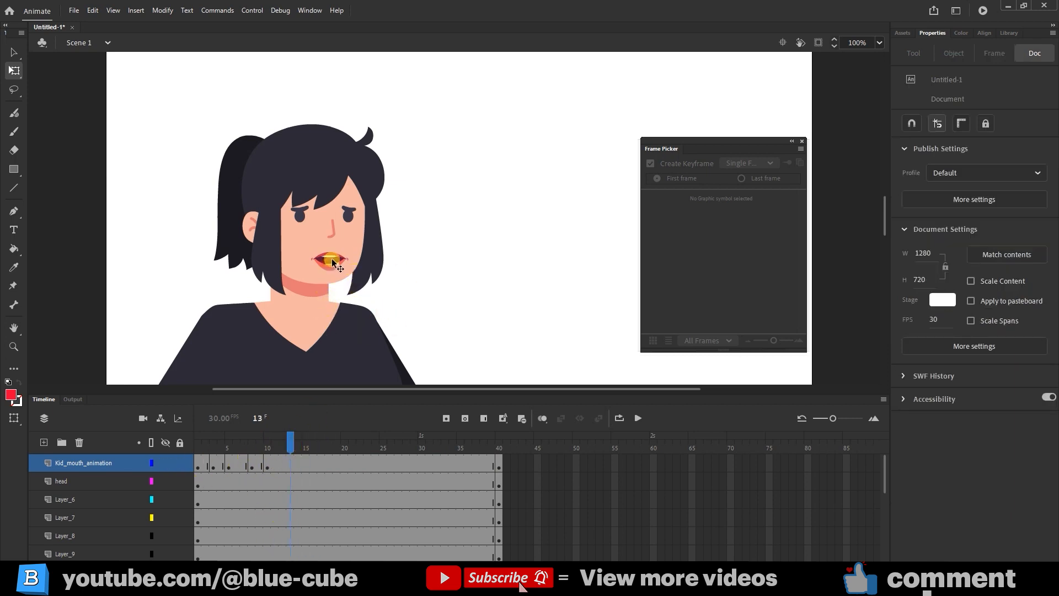
left_click(331, 262)
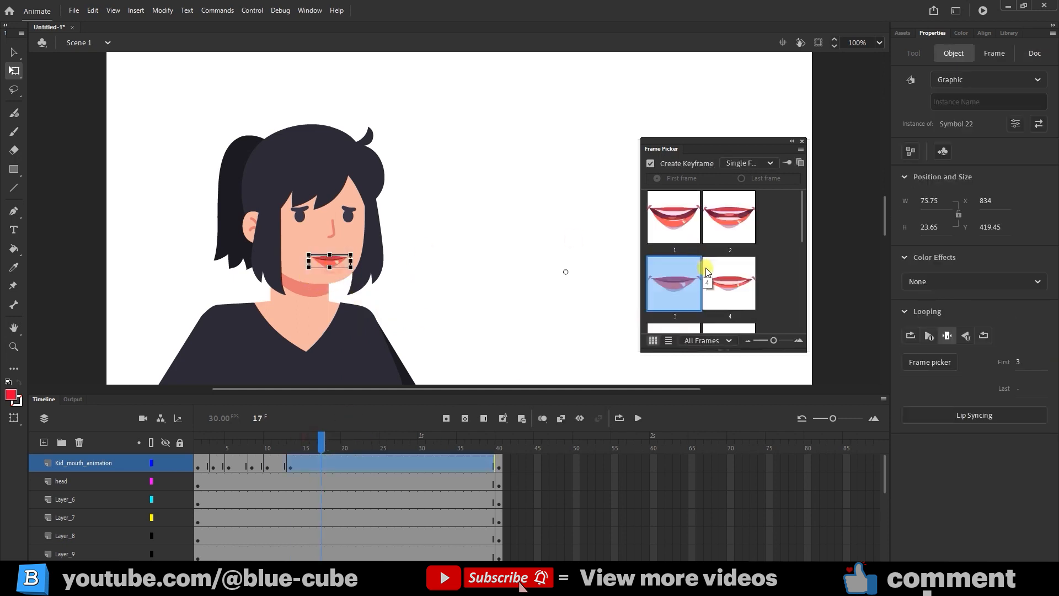
left_click(729, 284)
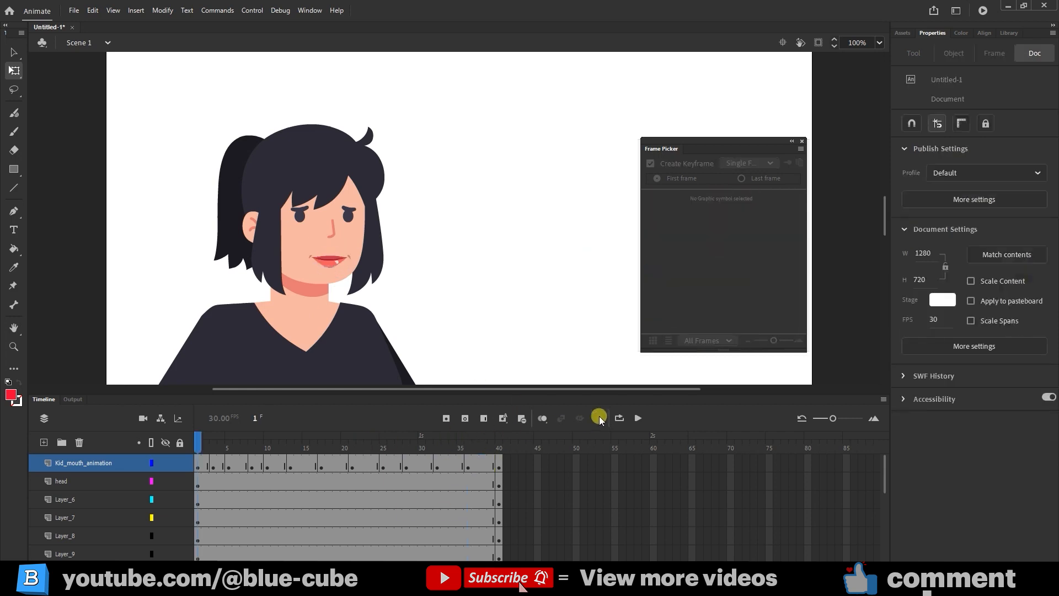
left_click(598, 417)
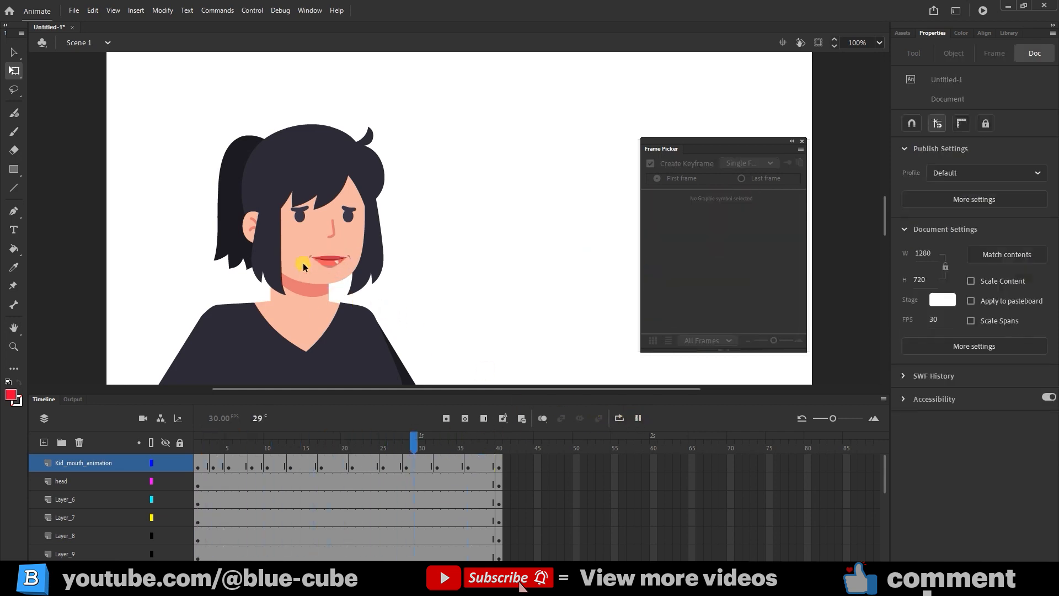
left_click(327, 262)
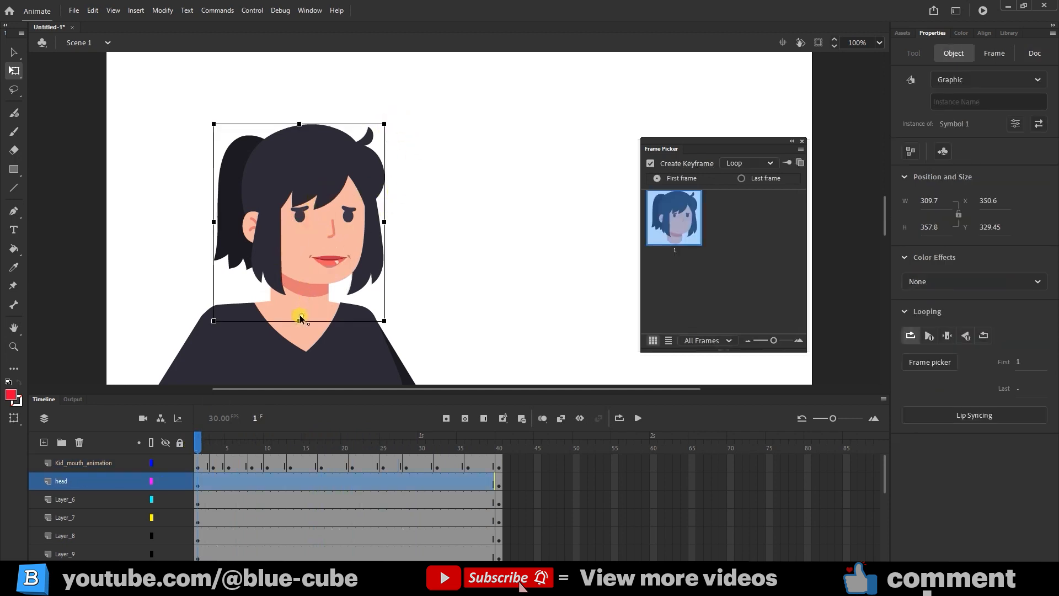
left_click_drag(386, 126, 386, 133)
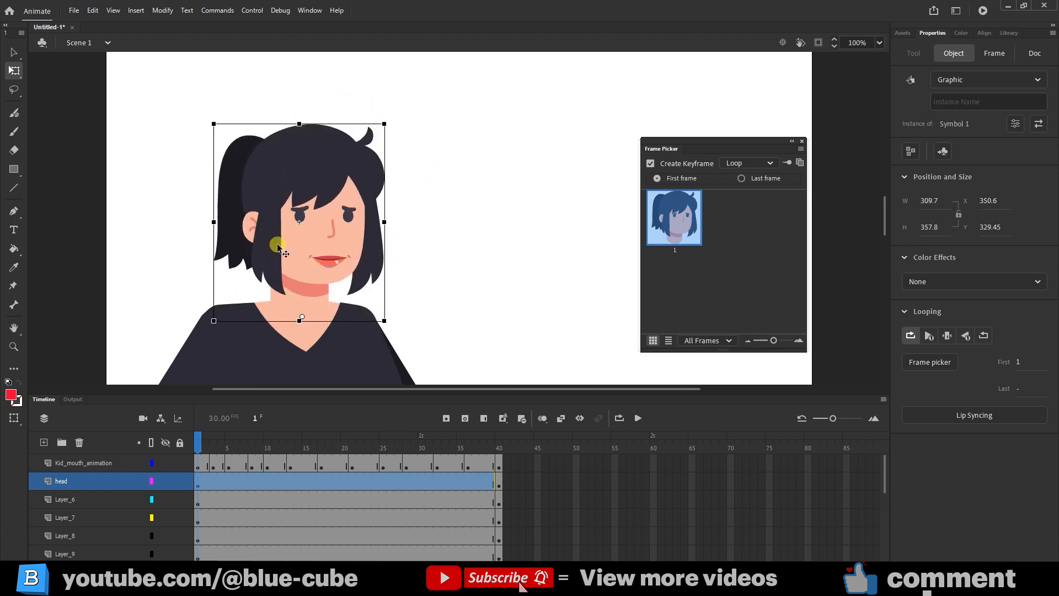
mouse_move(417, 272)
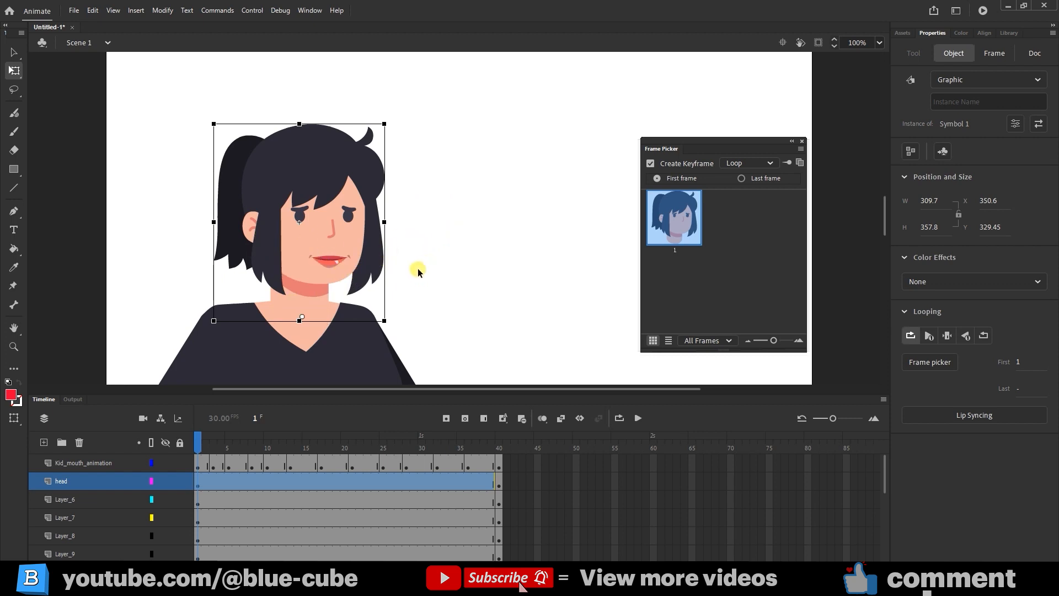